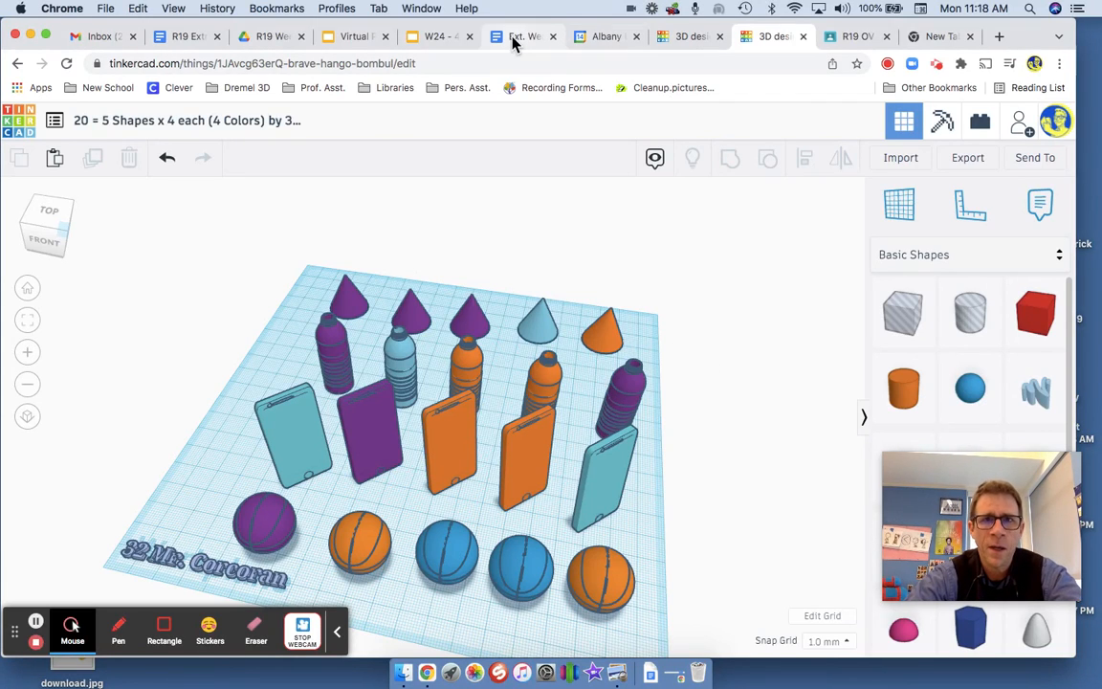
# - Switch to the 'W24 - 4th Grade' Google Slides presentation tab
pyautogui.click(438, 36)
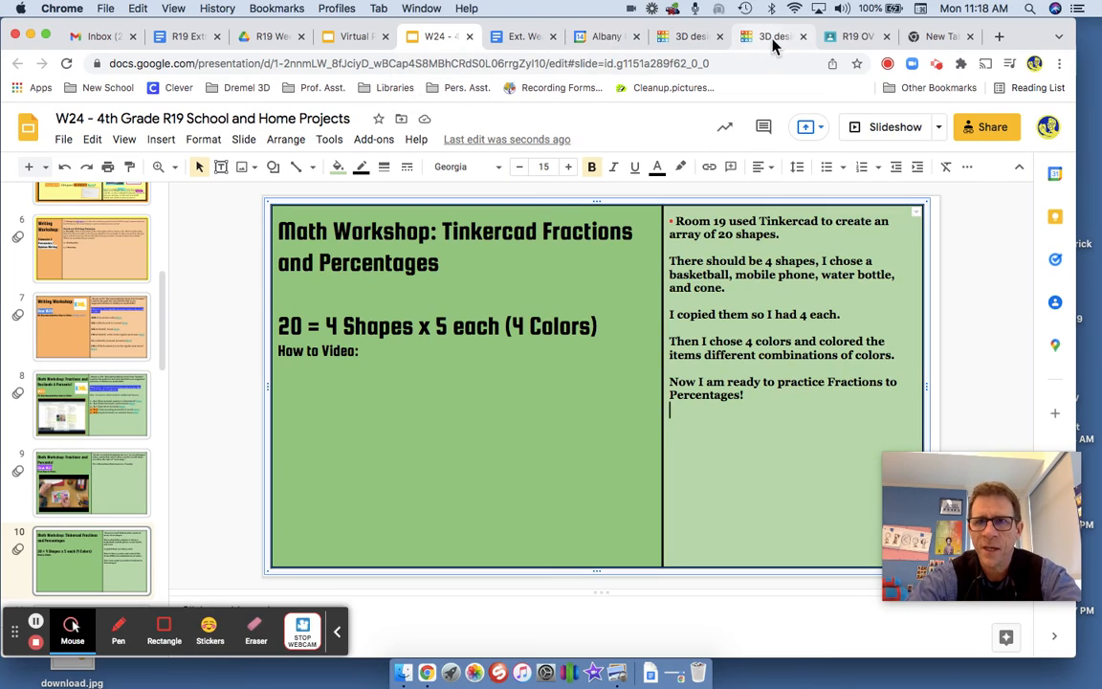
pyautogui.click(773, 36)
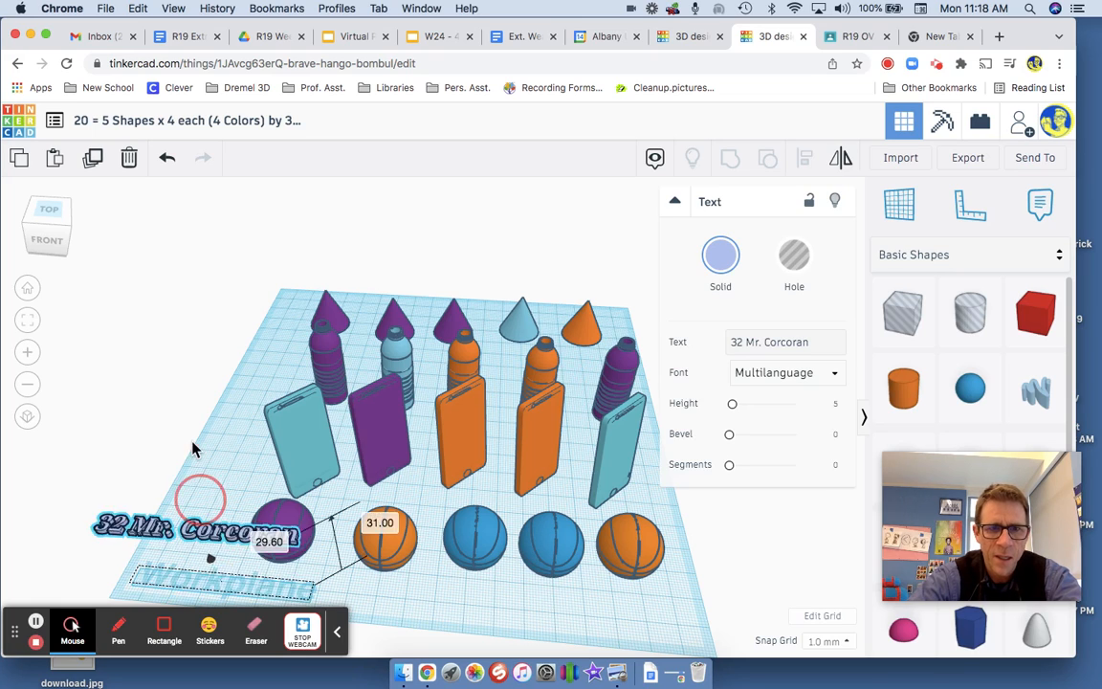
# - Drag the '32 Mr. Corcoran' label to the front-left grid corner, check it, then deselect
pyautogui.moveTo(201, 526); pyautogui.dragTo(172, 469)
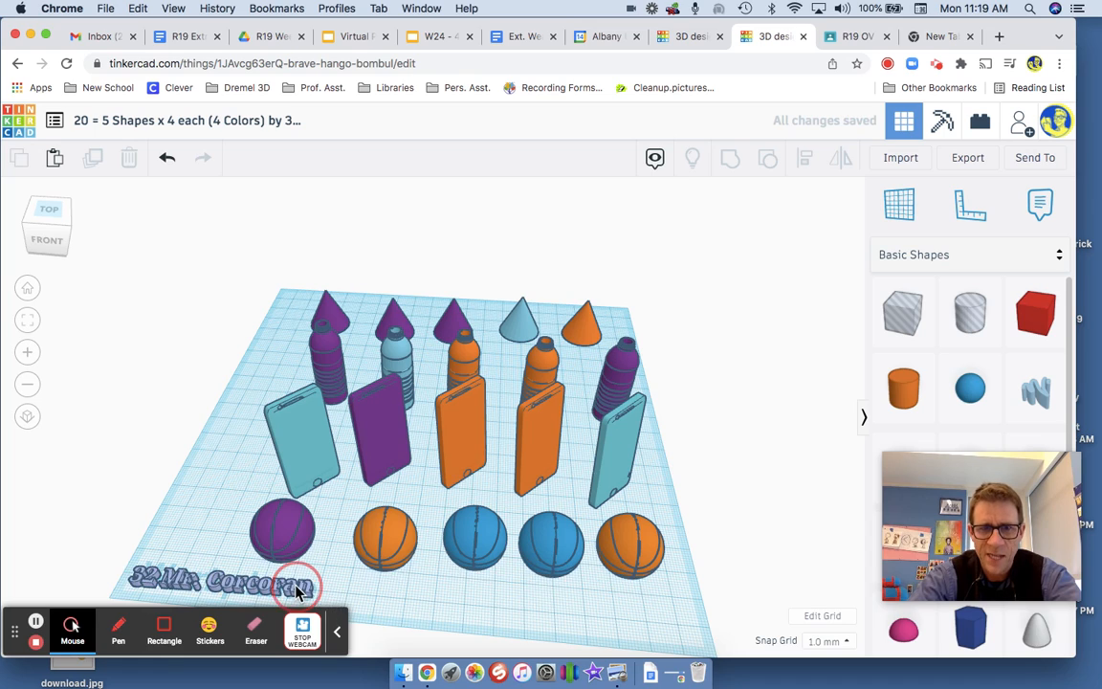
pyautogui.click(220, 581)
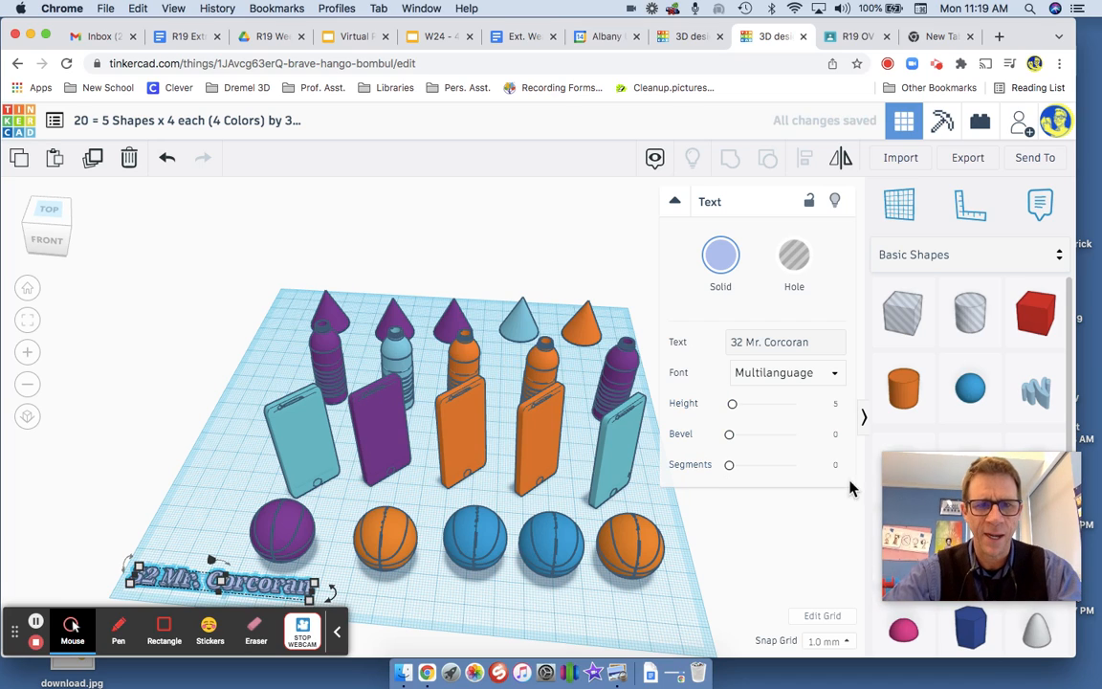
pyautogui.click(457, 606)
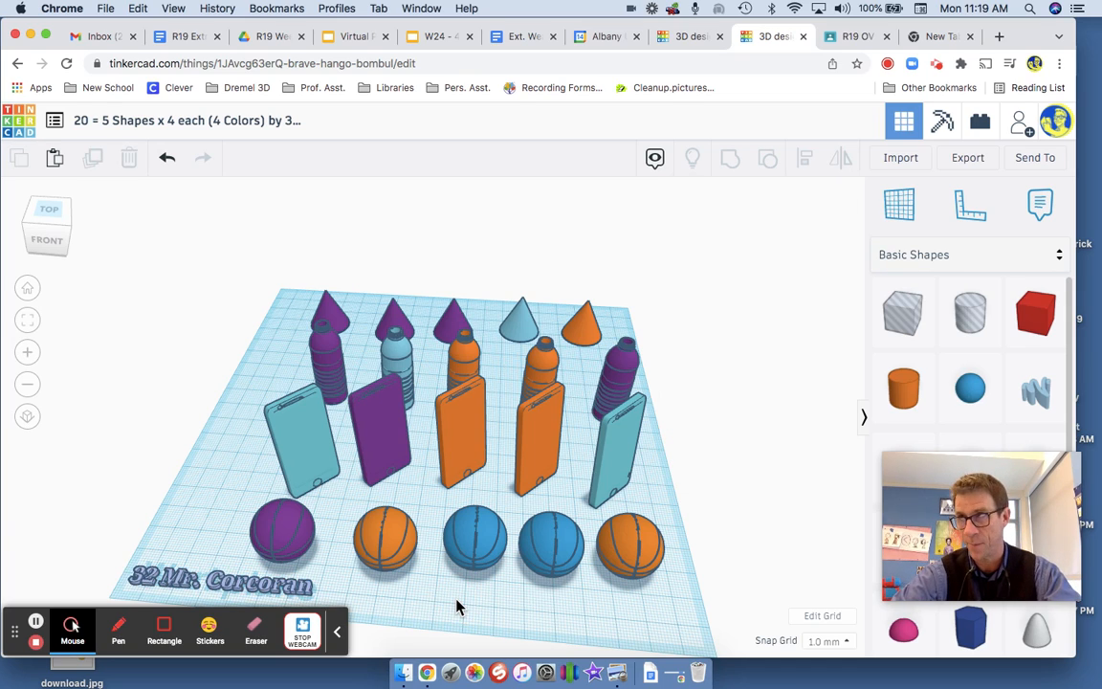
pyautogui.moveTo(354, 532)
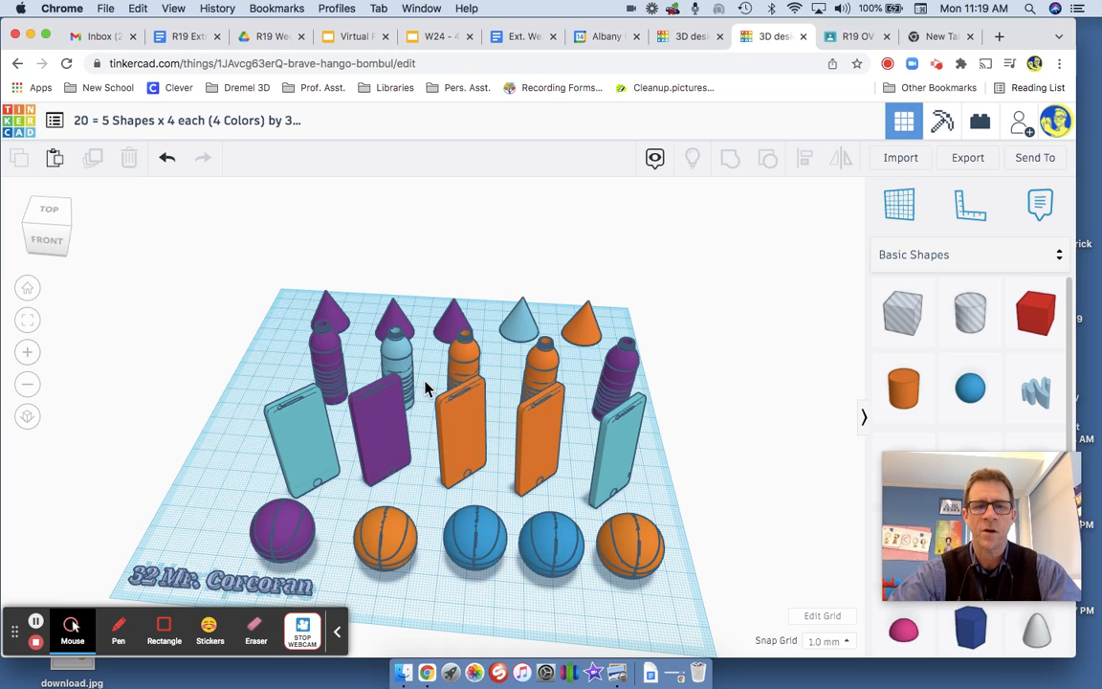
pyautogui.moveTo(317, 490)
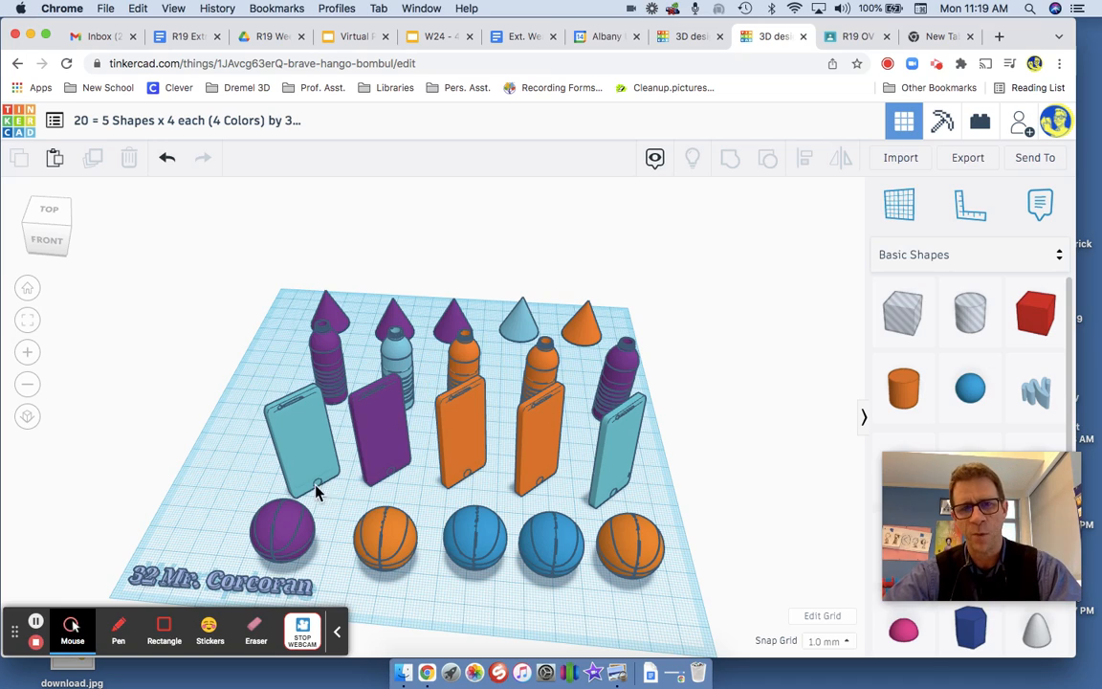
pyautogui.click(282, 535)
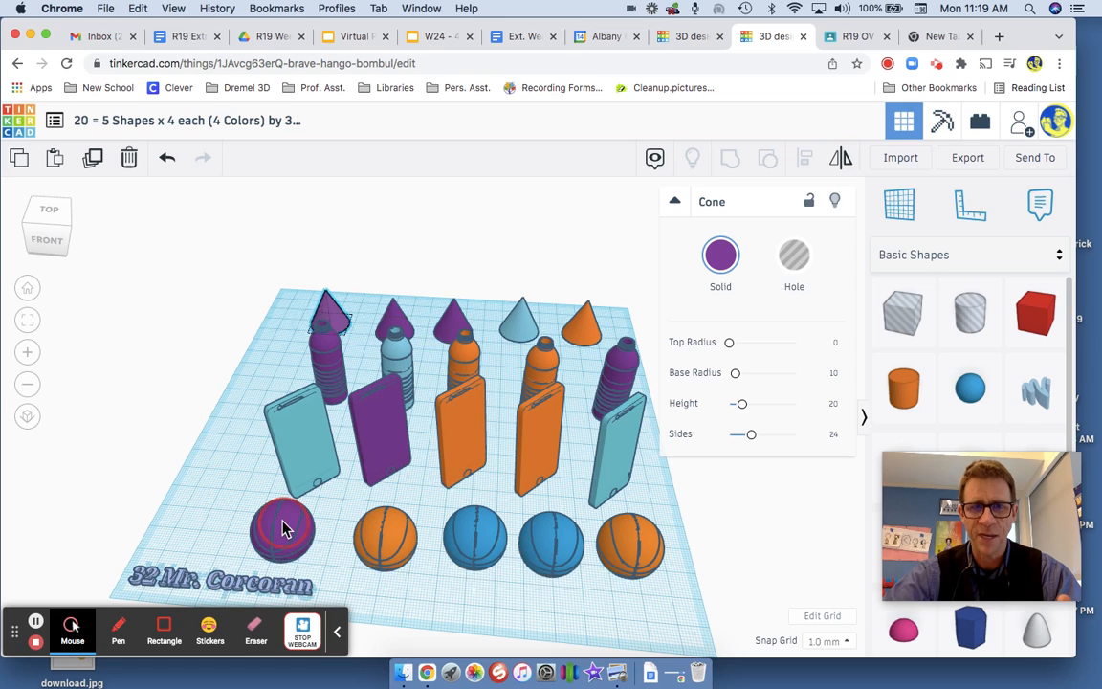
# - Recolor the two blue front-row basketballs to the phones' light blue preset
pyautogui.click(282, 531)
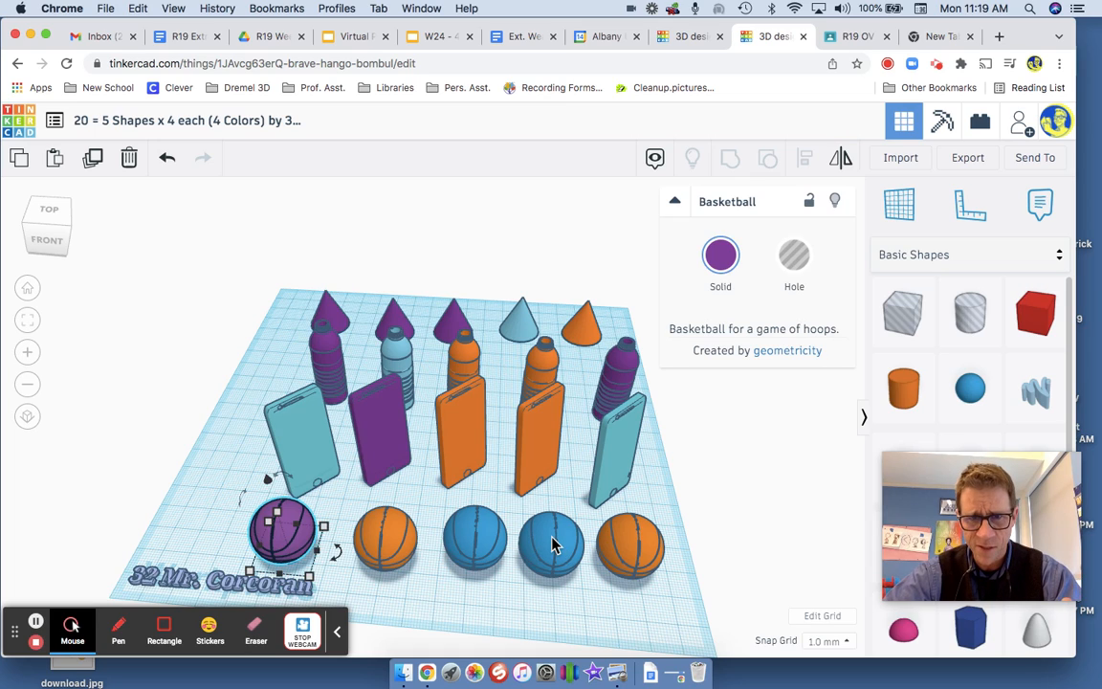
pyautogui.click(550, 545)
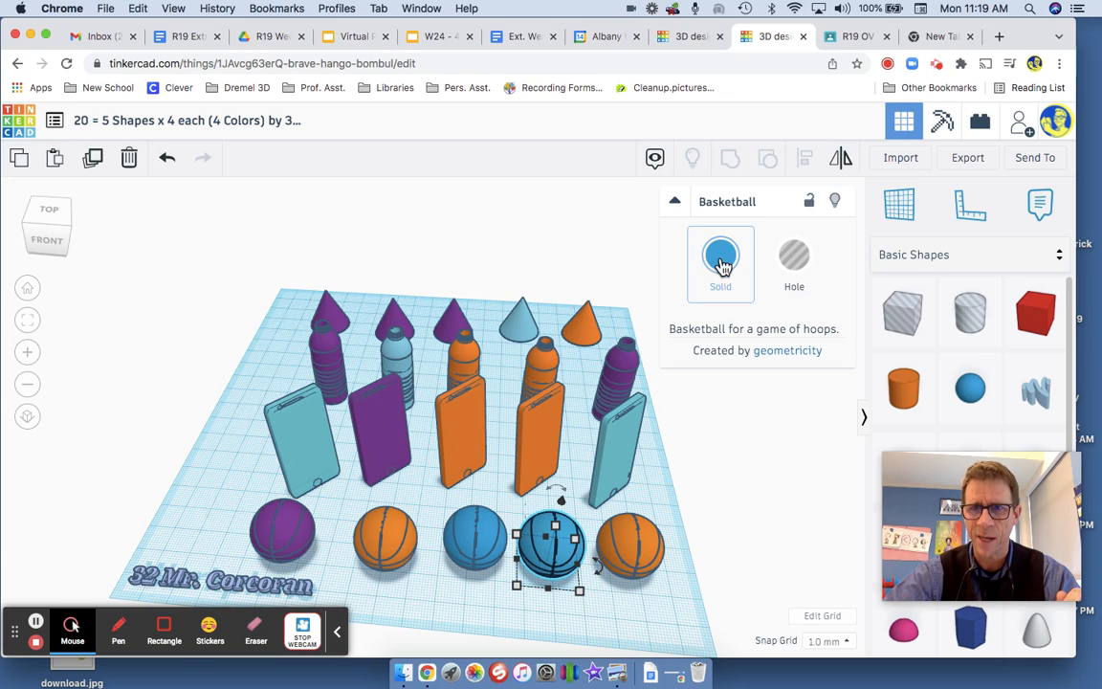
pyautogui.click(721, 255)
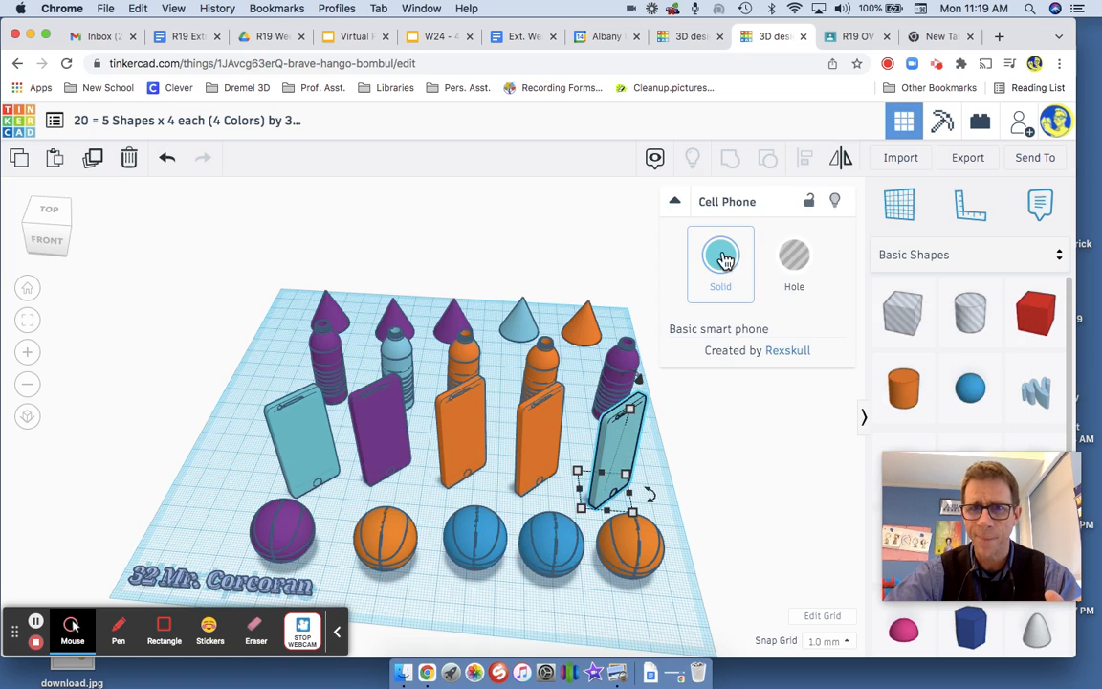
pyautogui.click(720, 256)
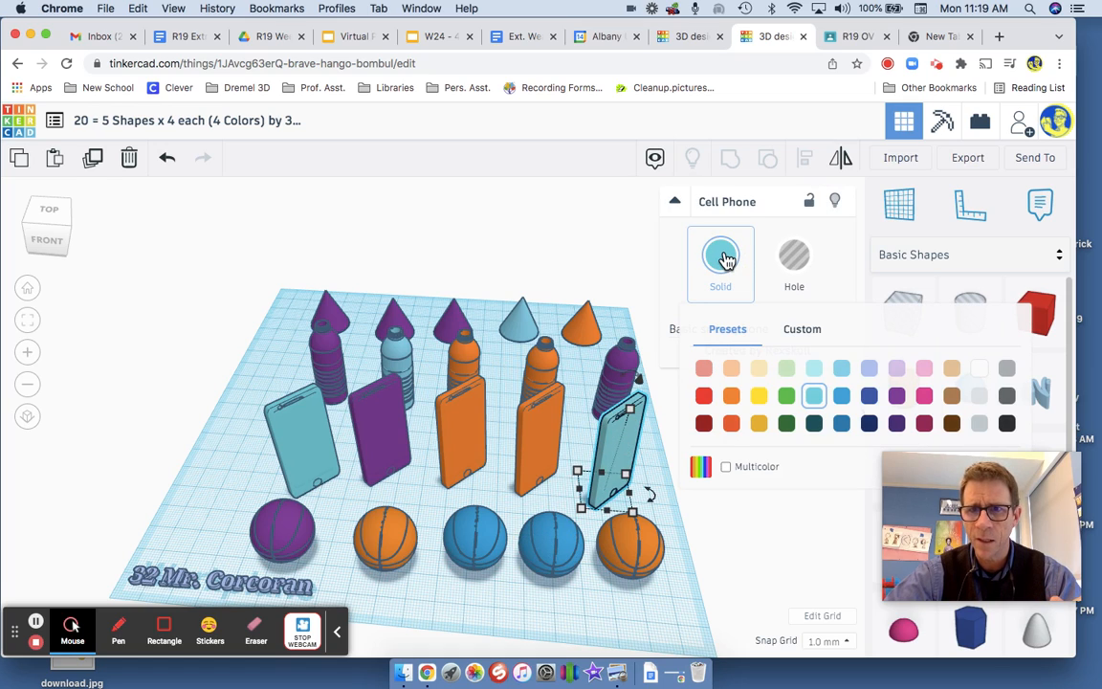
pyautogui.click(720, 255)
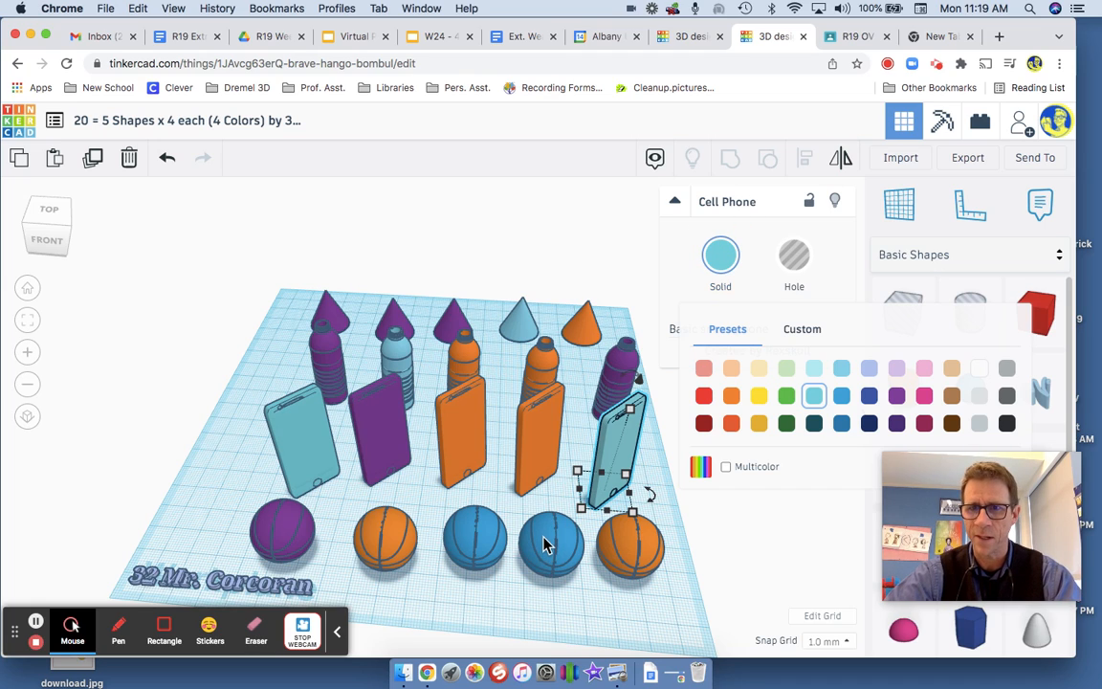
pyautogui.click(550, 541)
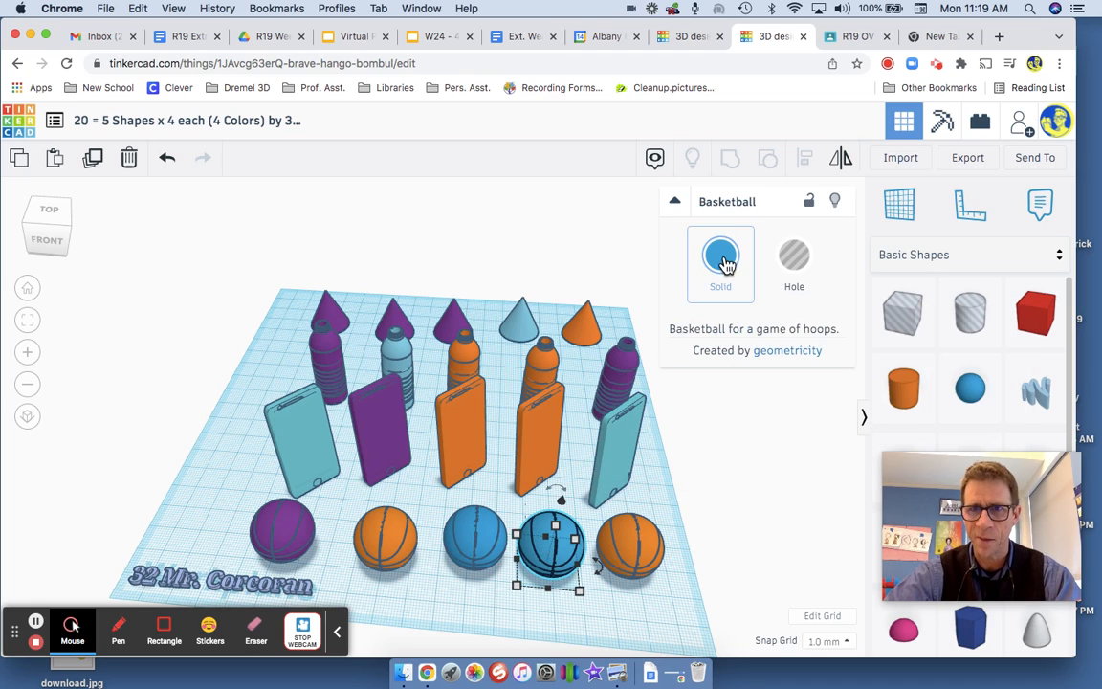
pyautogui.click(721, 255)
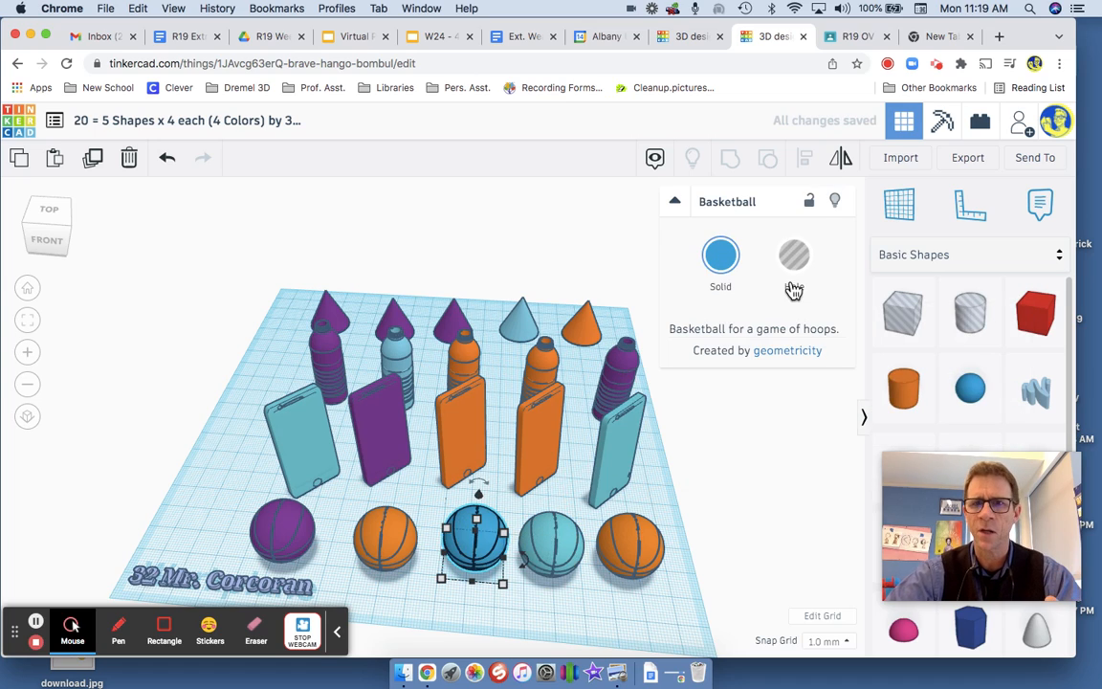
pyautogui.click(720, 255)
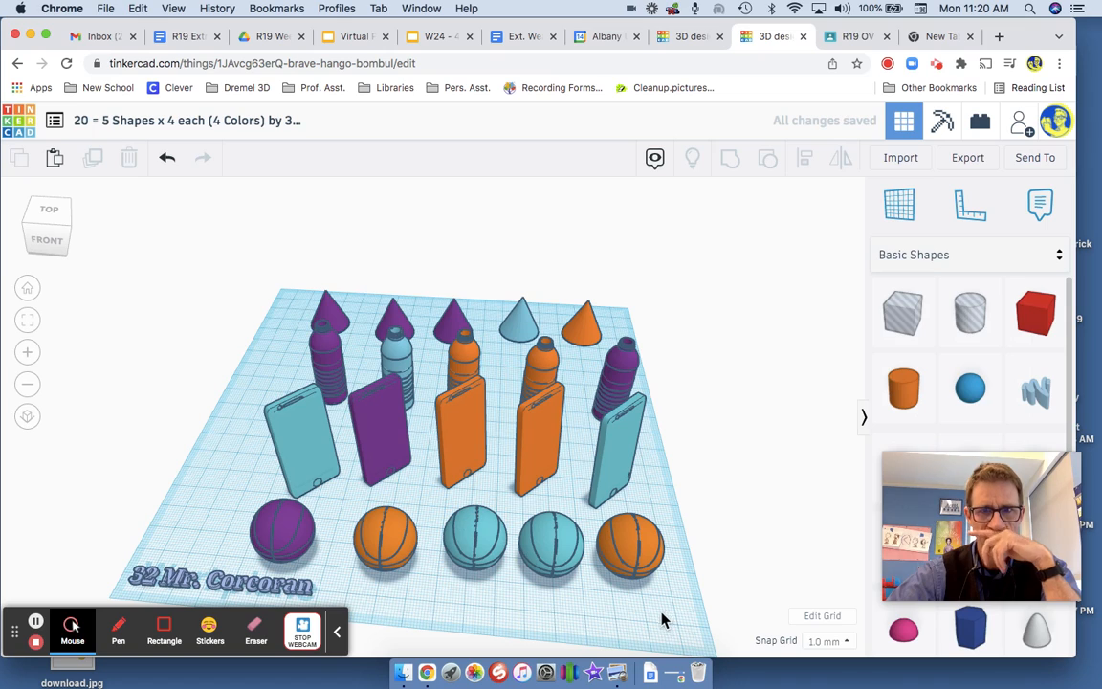
pyautogui.moveTo(374, 464)
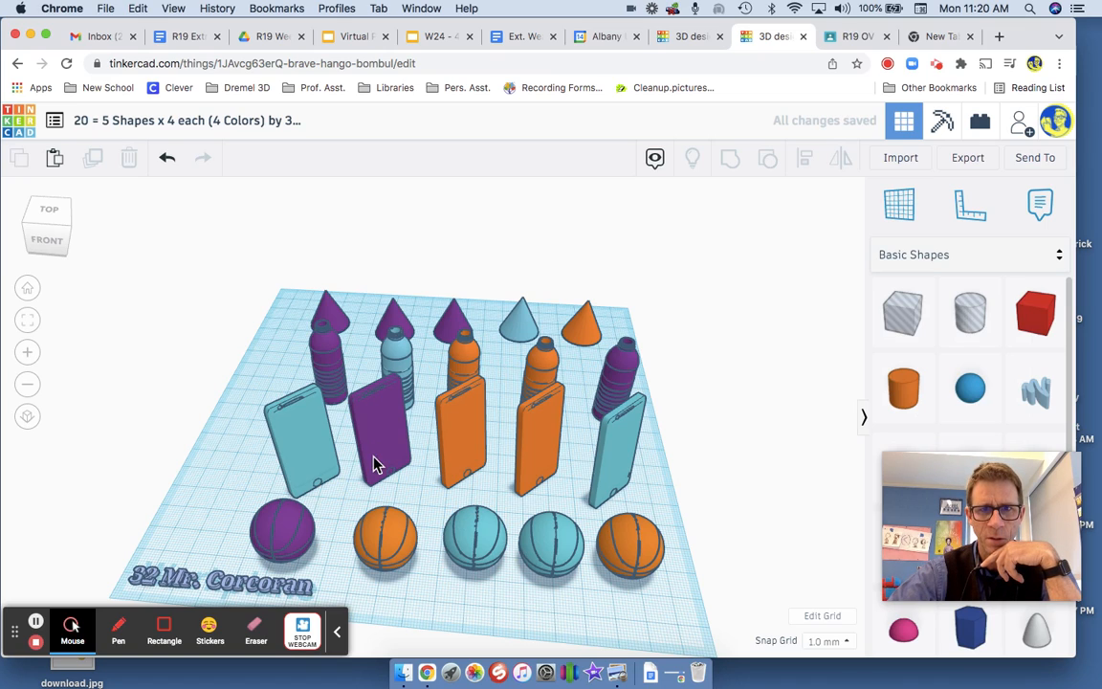
pyautogui.moveTo(469, 555)
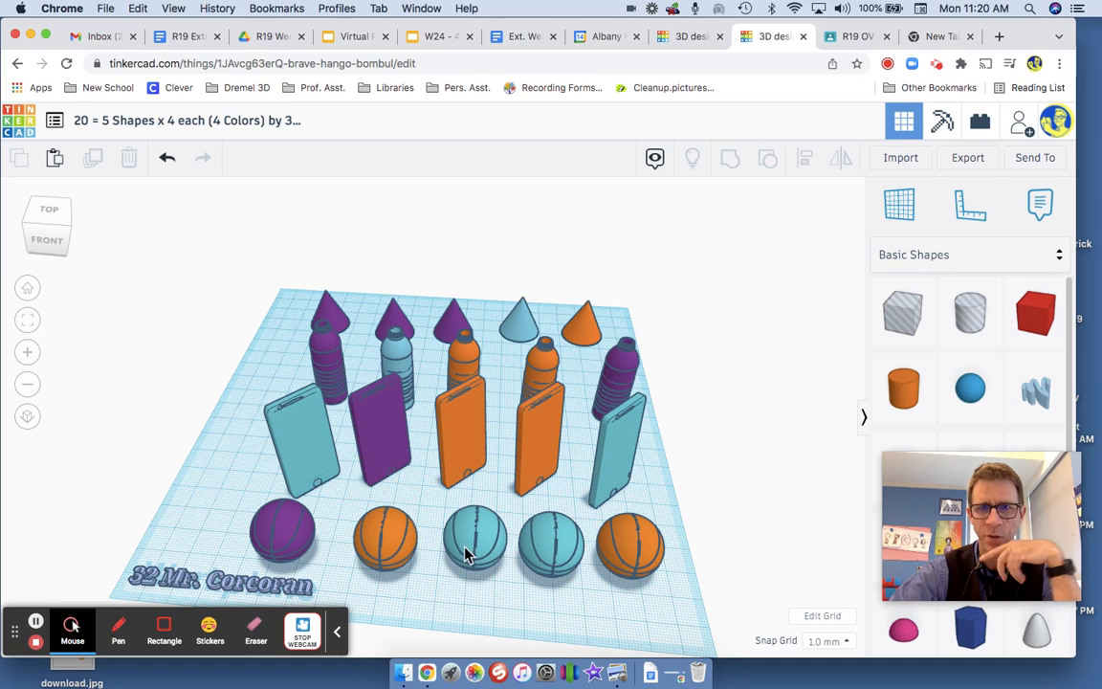
pyautogui.moveTo(621, 464)
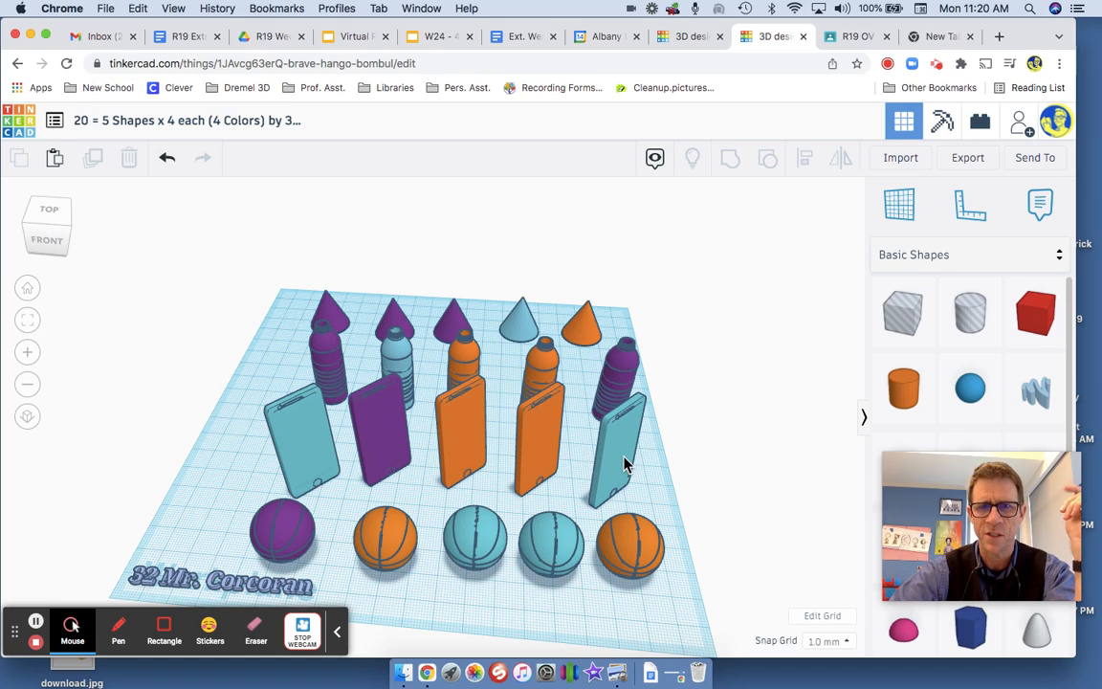
pyautogui.moveTo(547, 447)
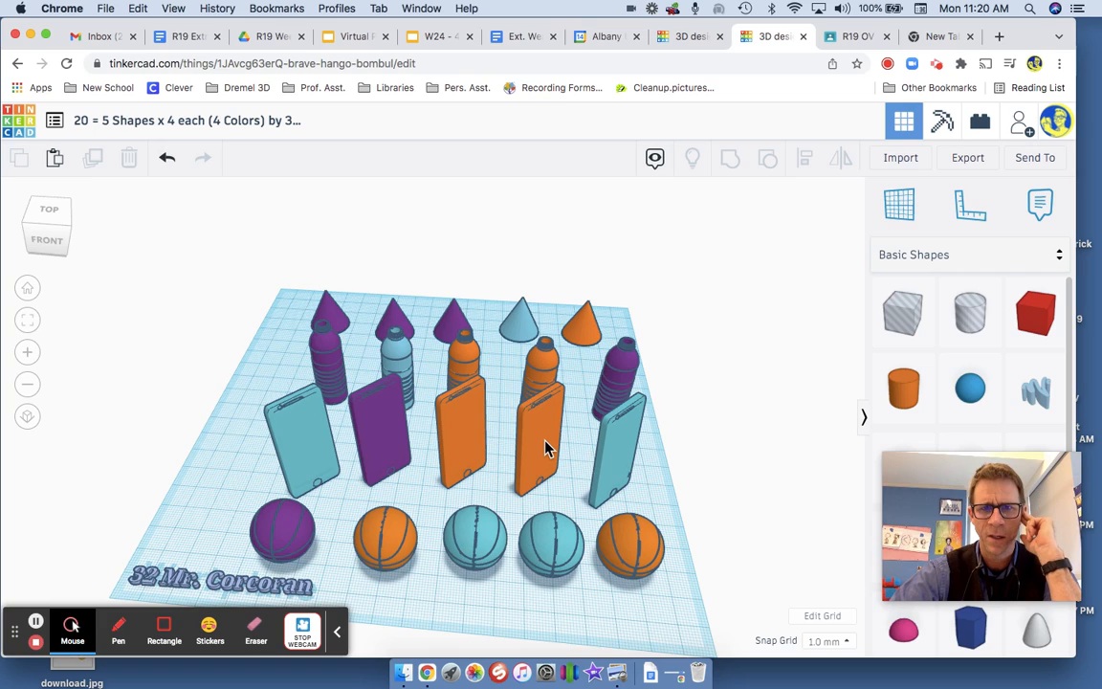
# - Recolor the orange phone second from the right purple, then light blue
pyautogui.click(543, 440)
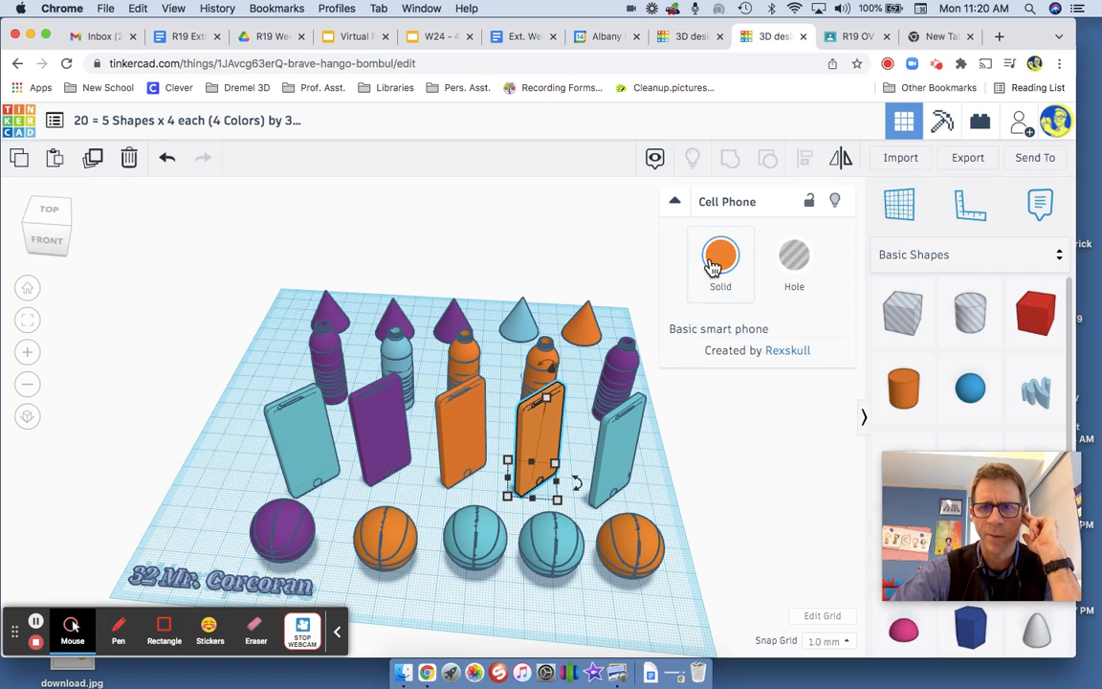
pyautogui.click(720, 256)
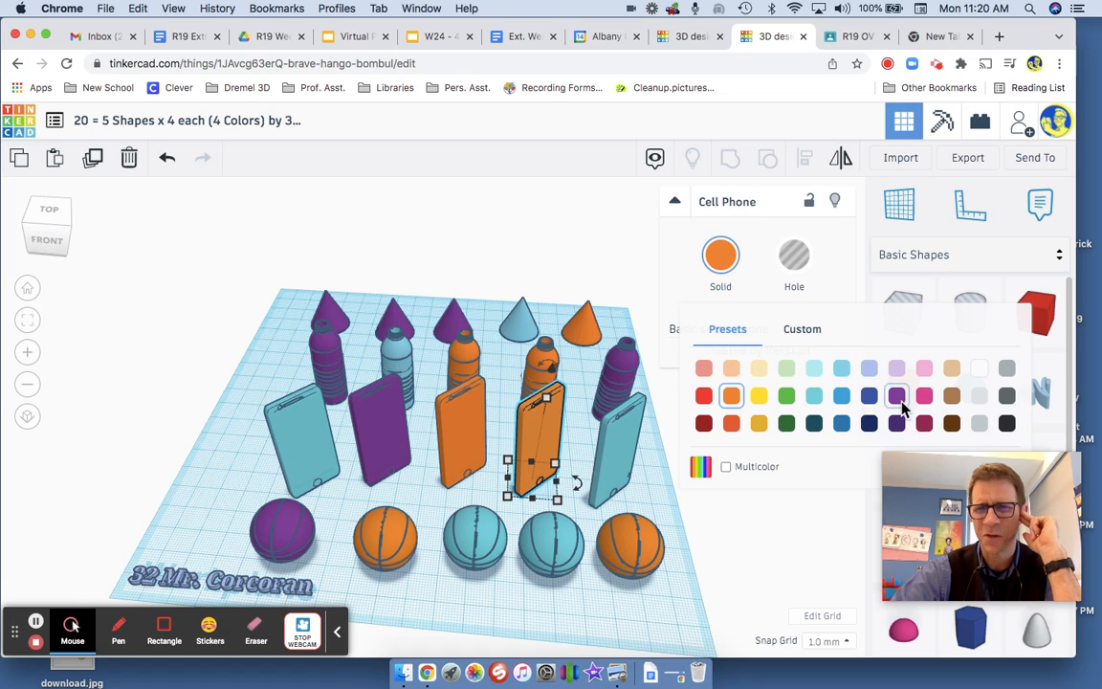
pyautogui.click(897, 395)
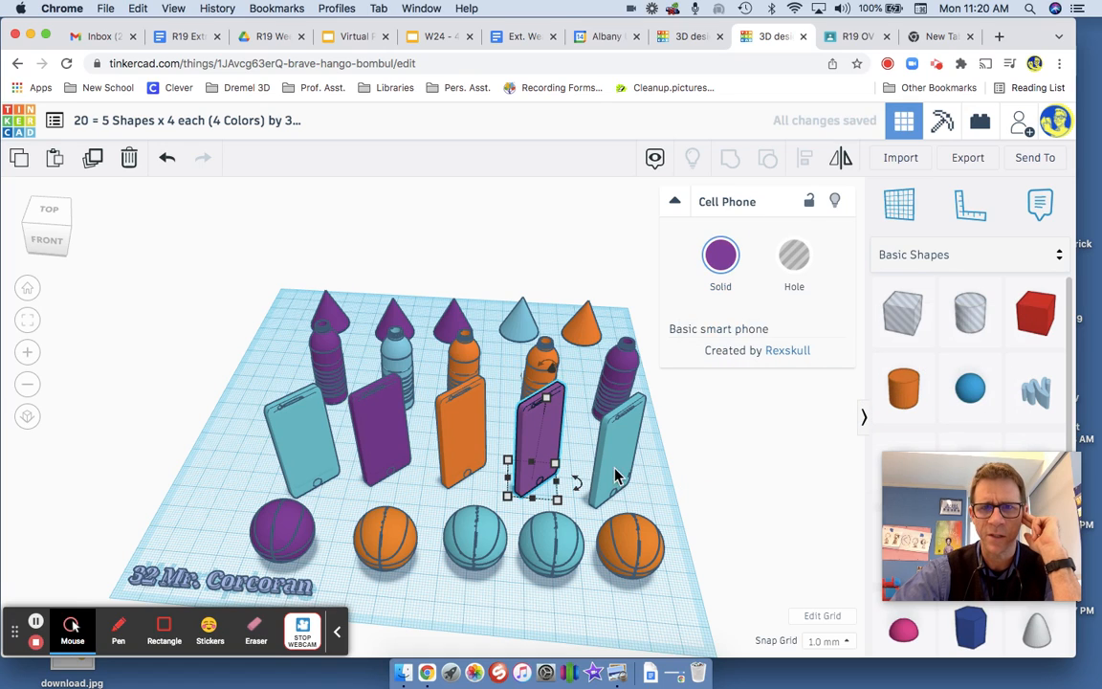
pyautogui.click(708, 484)
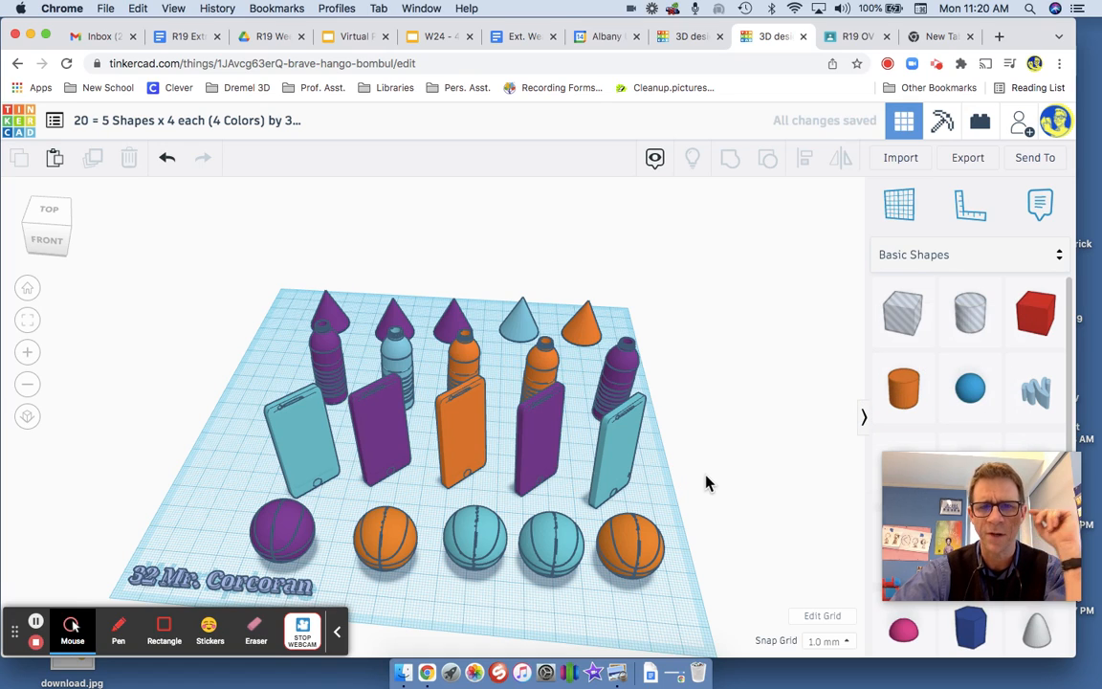
pyautogui.moveTo(481, 361)
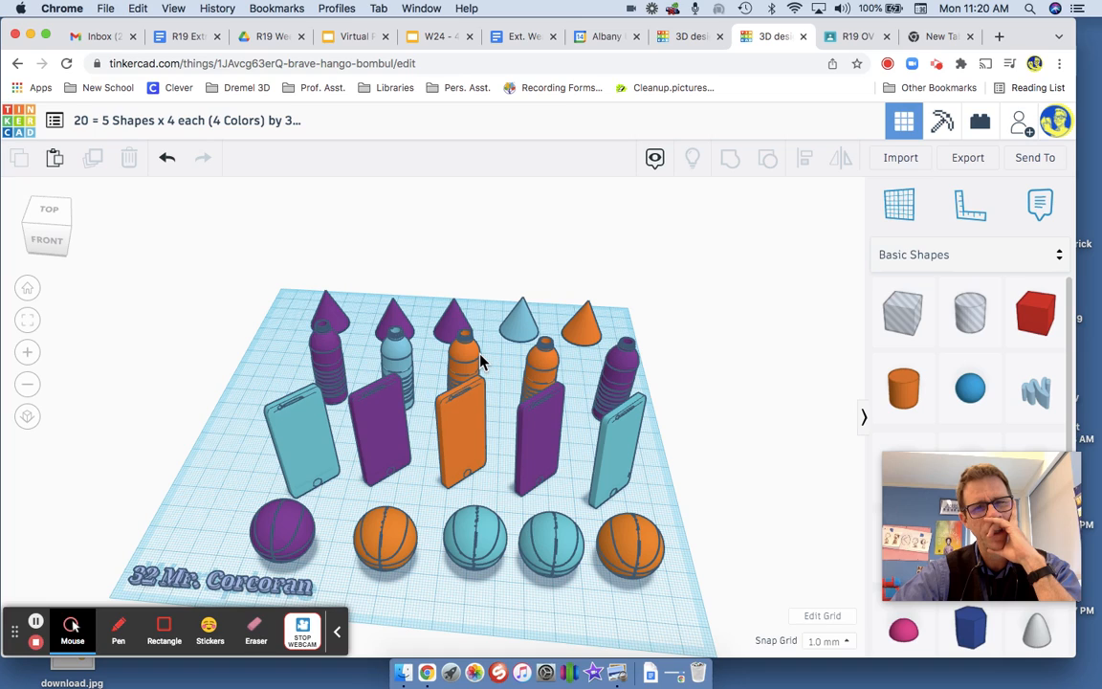
pyautogui.moveTo(564, 342)
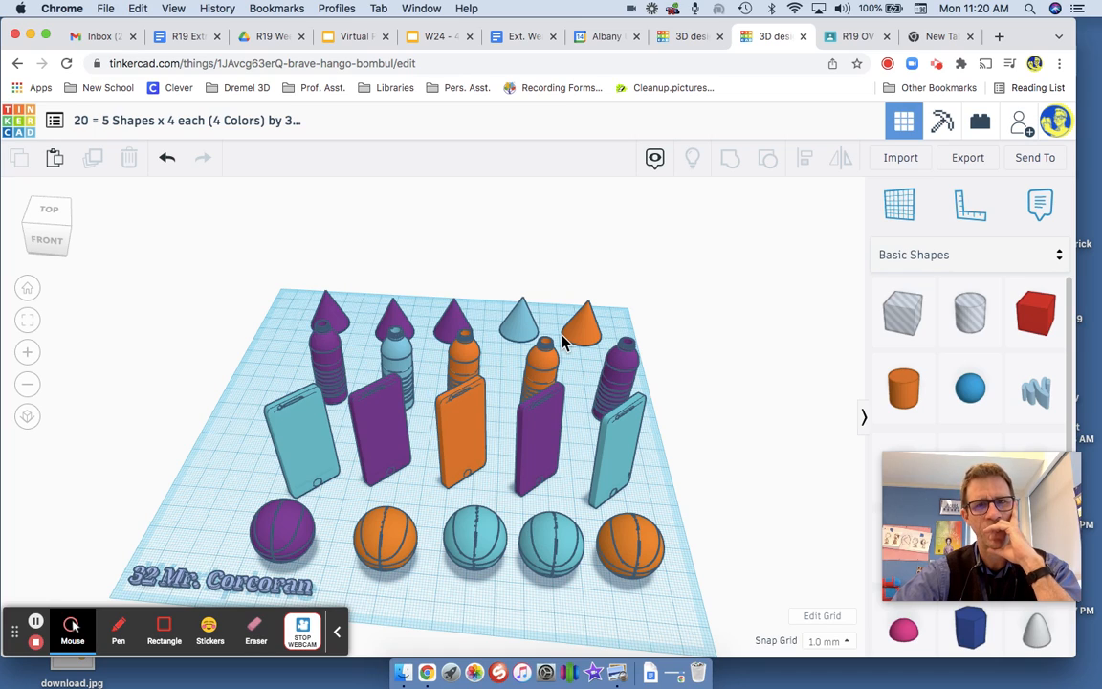
pyautogui.moveTo(535, 455)
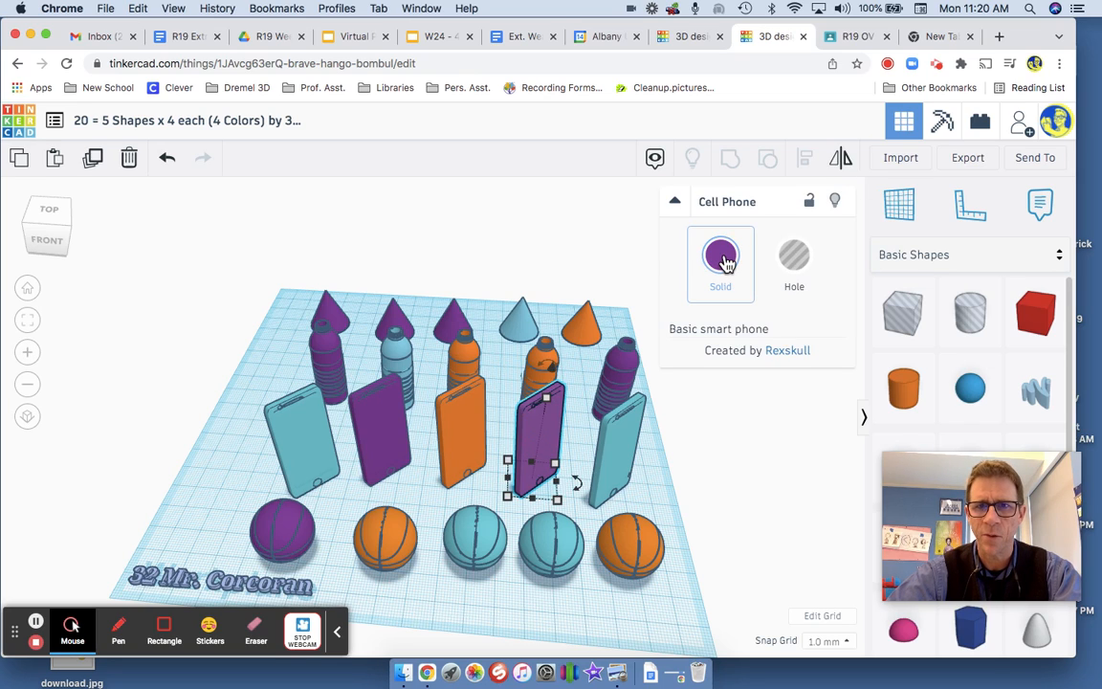
pyautogui.click(721, 255)
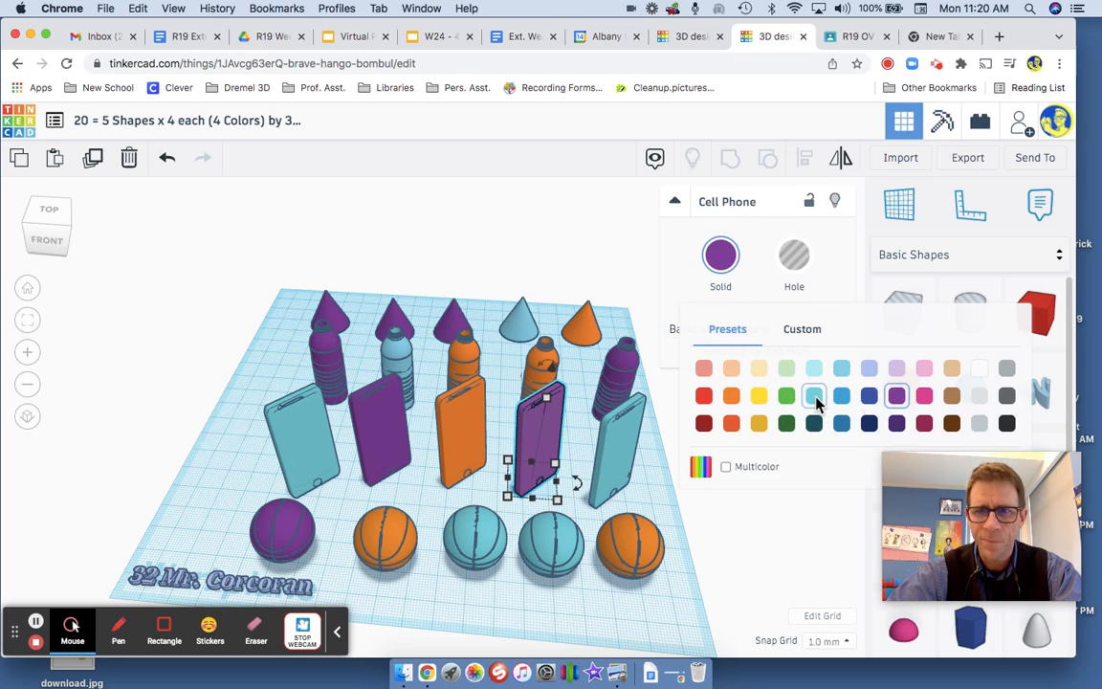
pyautogui.click(813, 395)
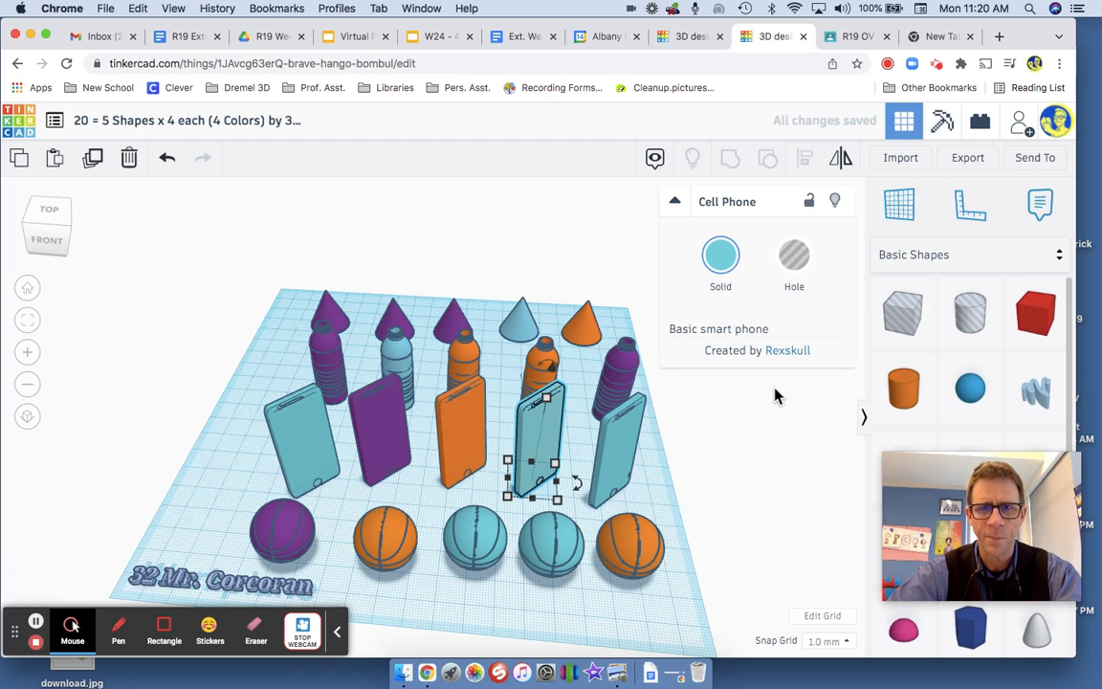
pyautogui.moveTo(545, 376)
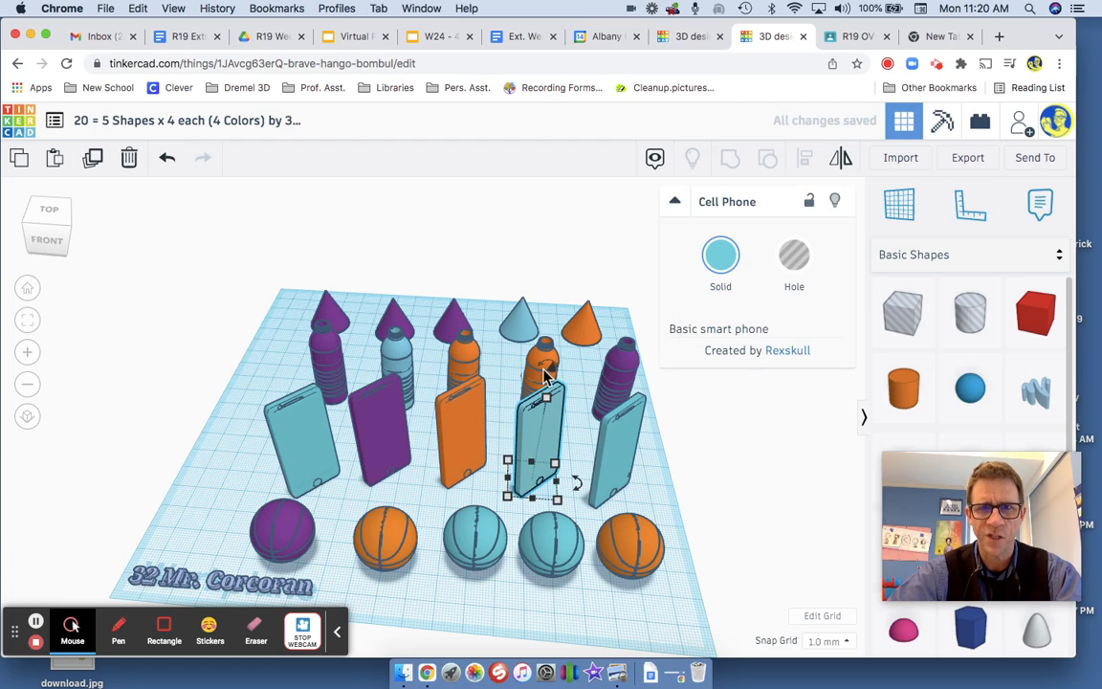
pyautogui.moveTo(622, 373)
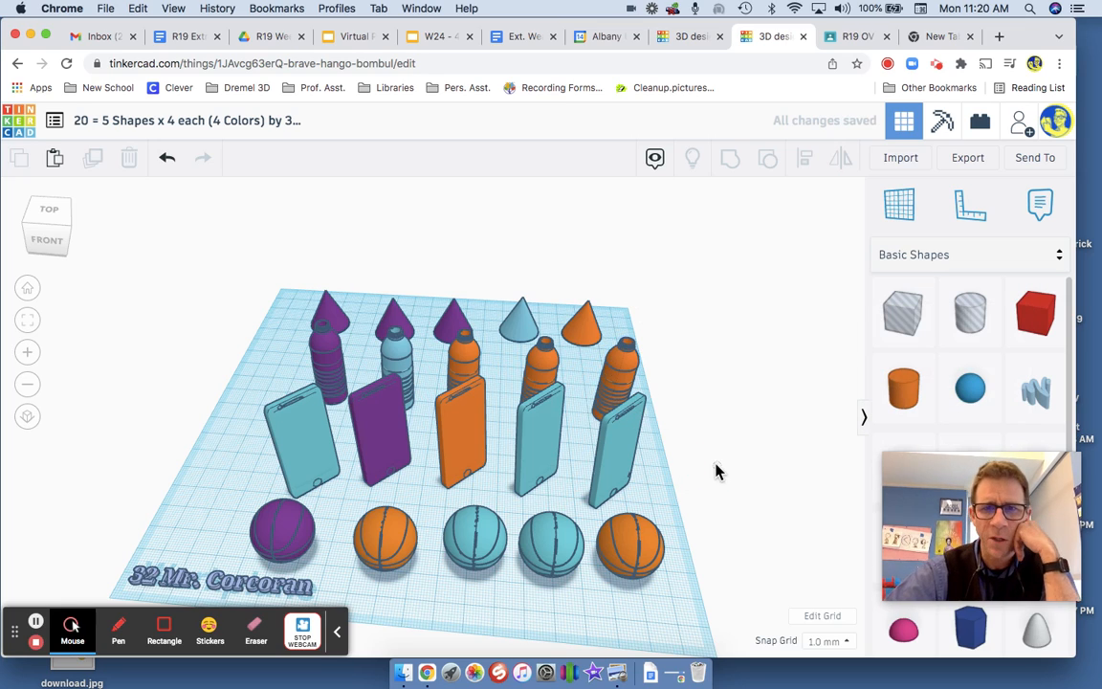
pyautogui.moveTo(535, 397)
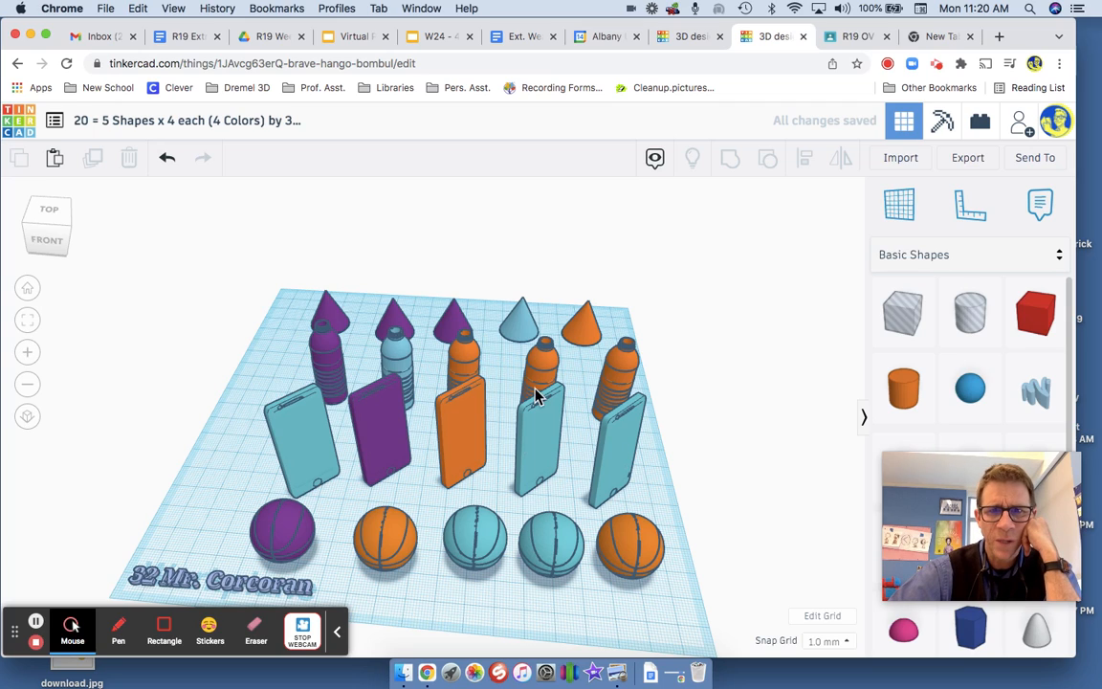
pyautogui.moveTo(550, 454)
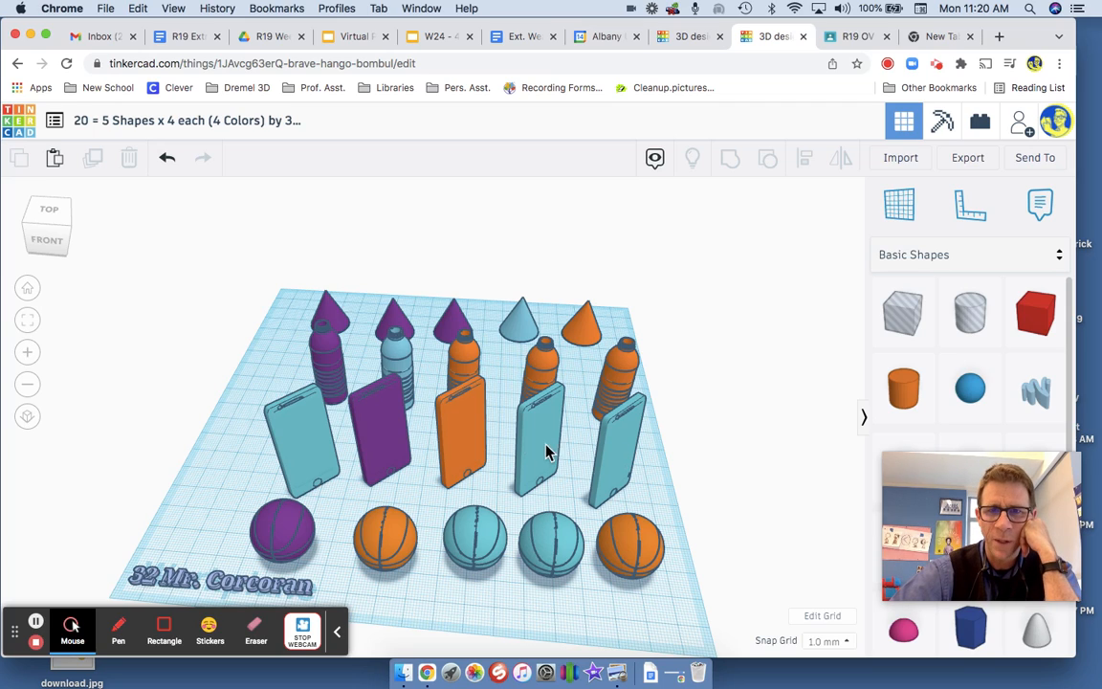
pyautogui.moveTo(559, 548)
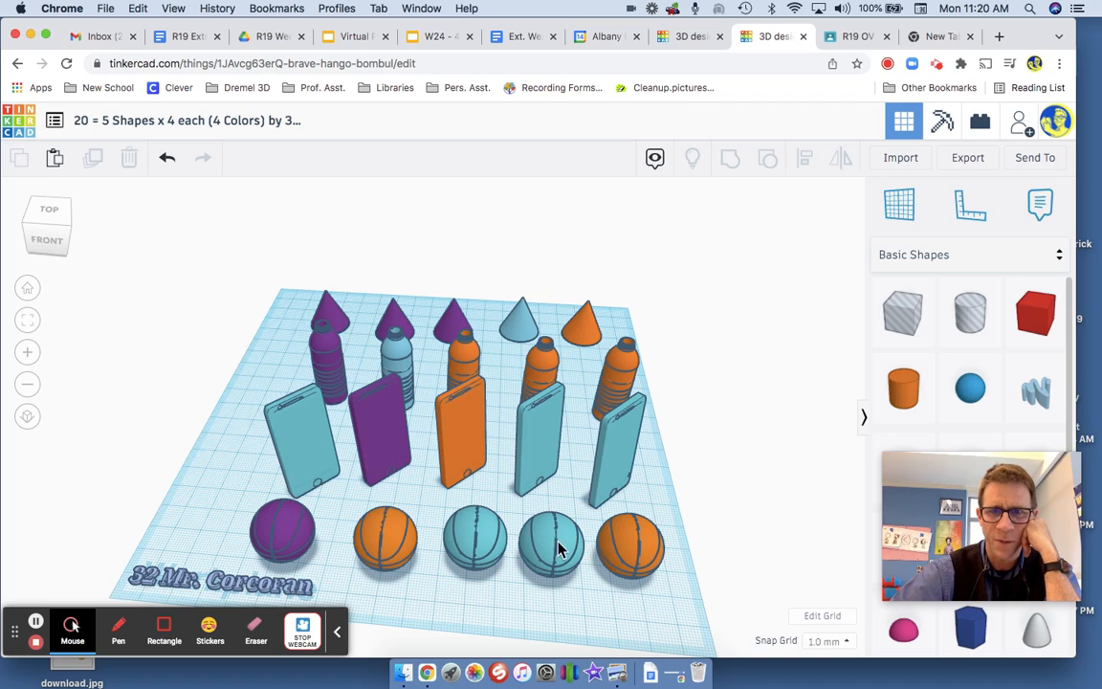
pyautogui.moveTo(514, 552)
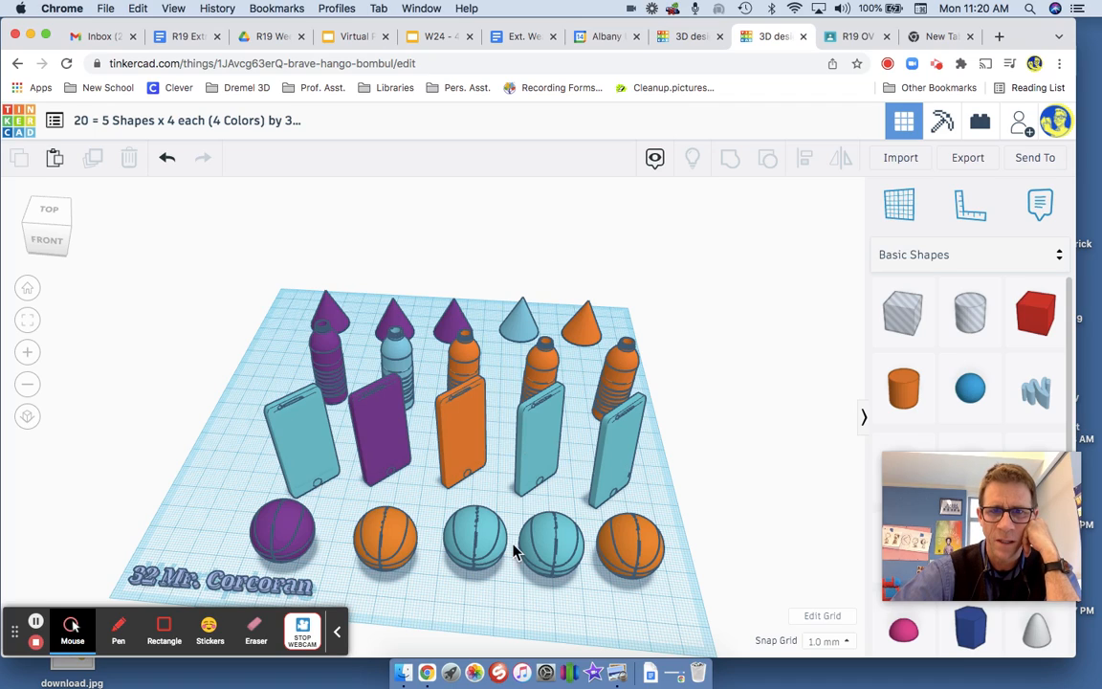
pyautogui.moveTo(552, 587)
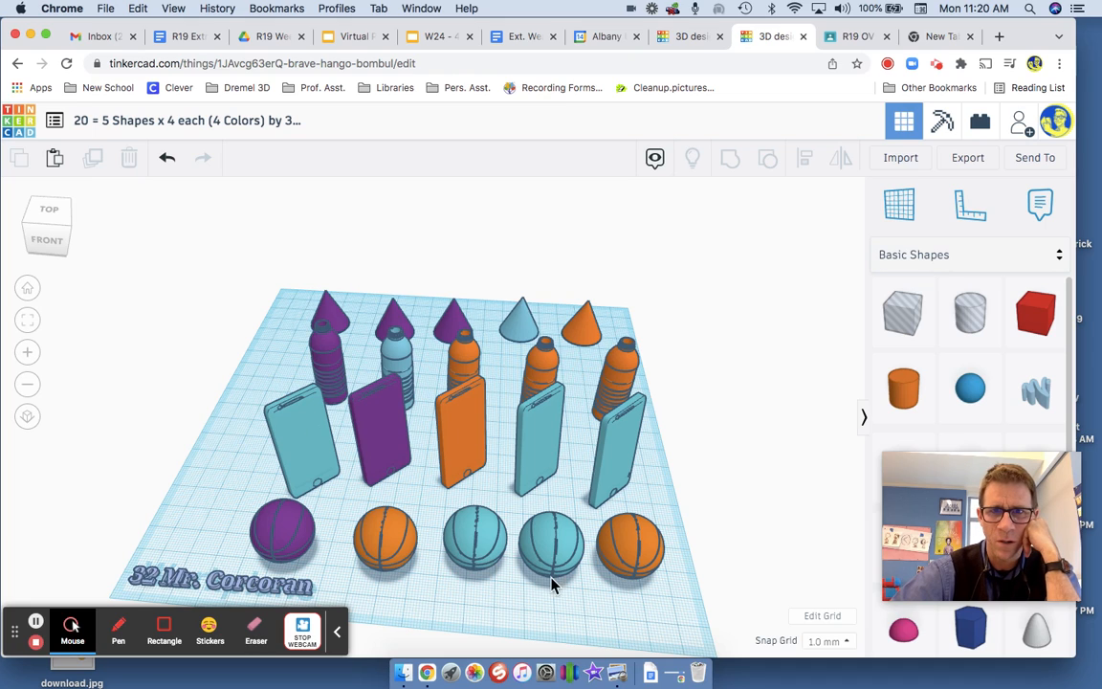
pyautogui.moveTo(538, 380)
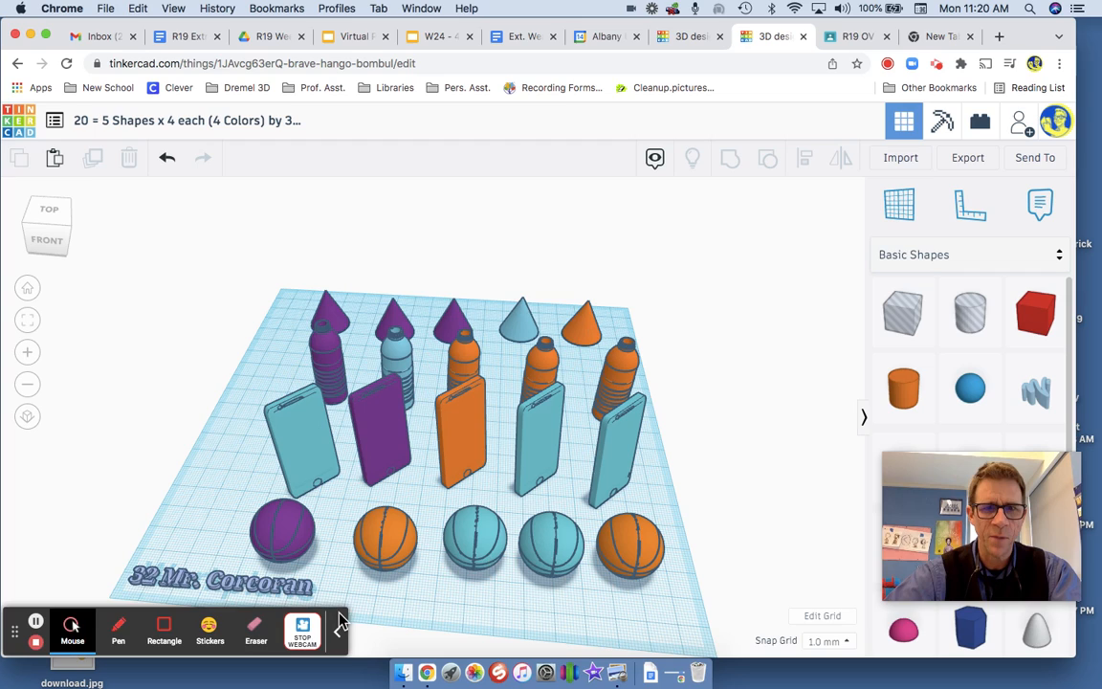
# - Collapse the Basic Shapes library panel to enlarge the workspace
pyautogui.click(341, 628)
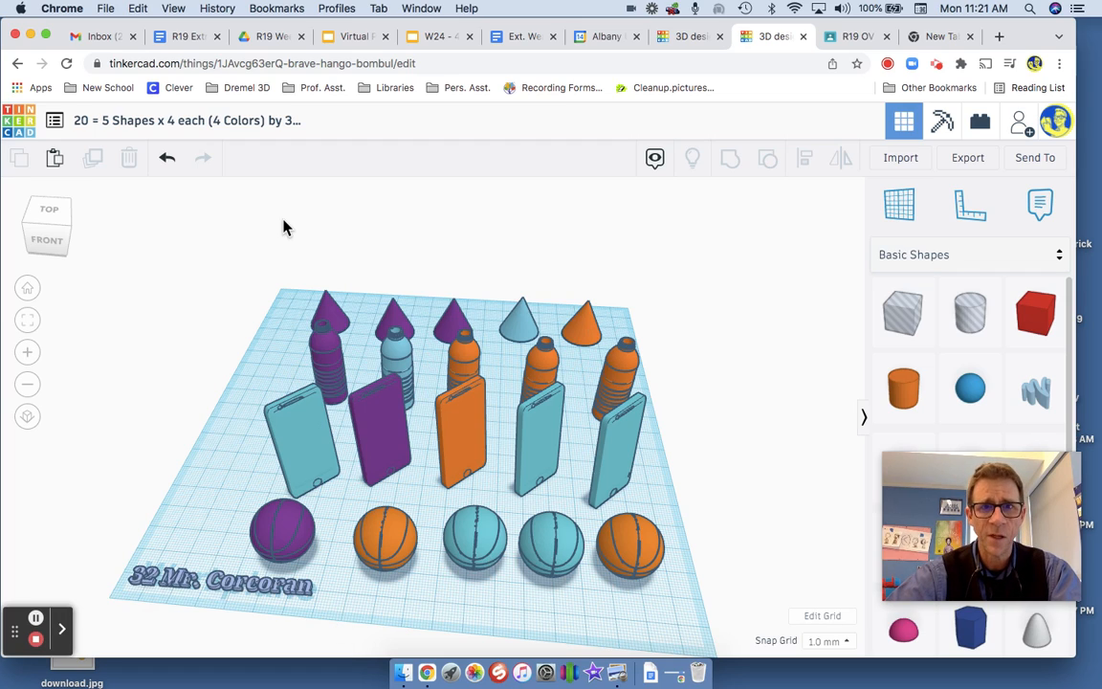
pyautogui.moveTo(757, 485)
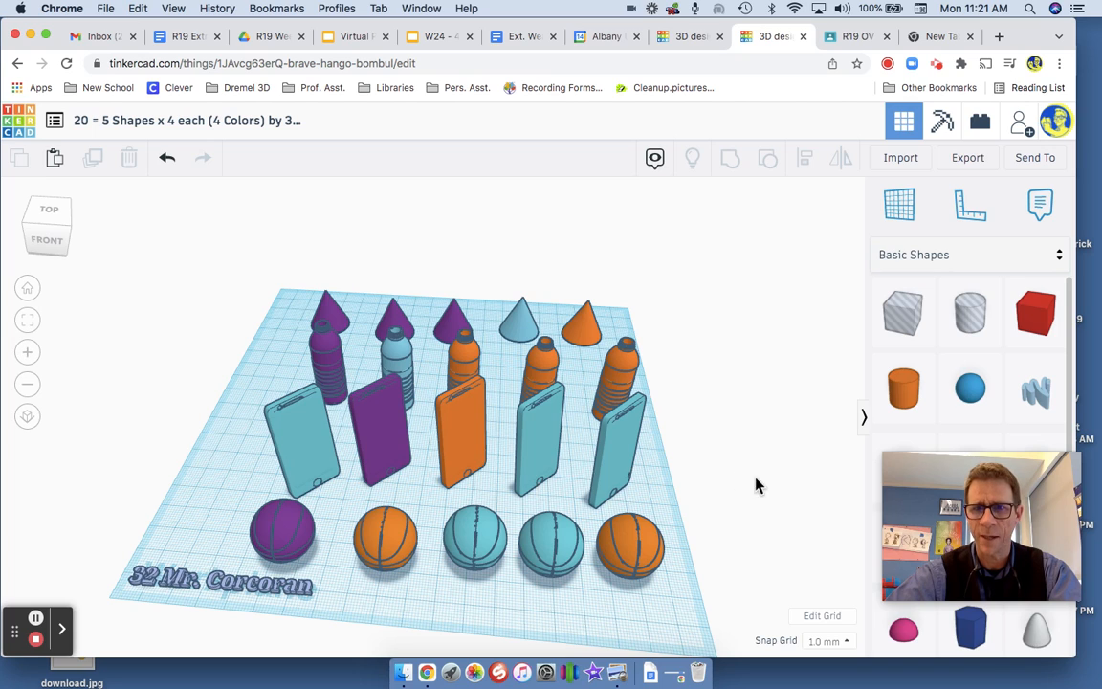
pyautogui.click(864, 416)
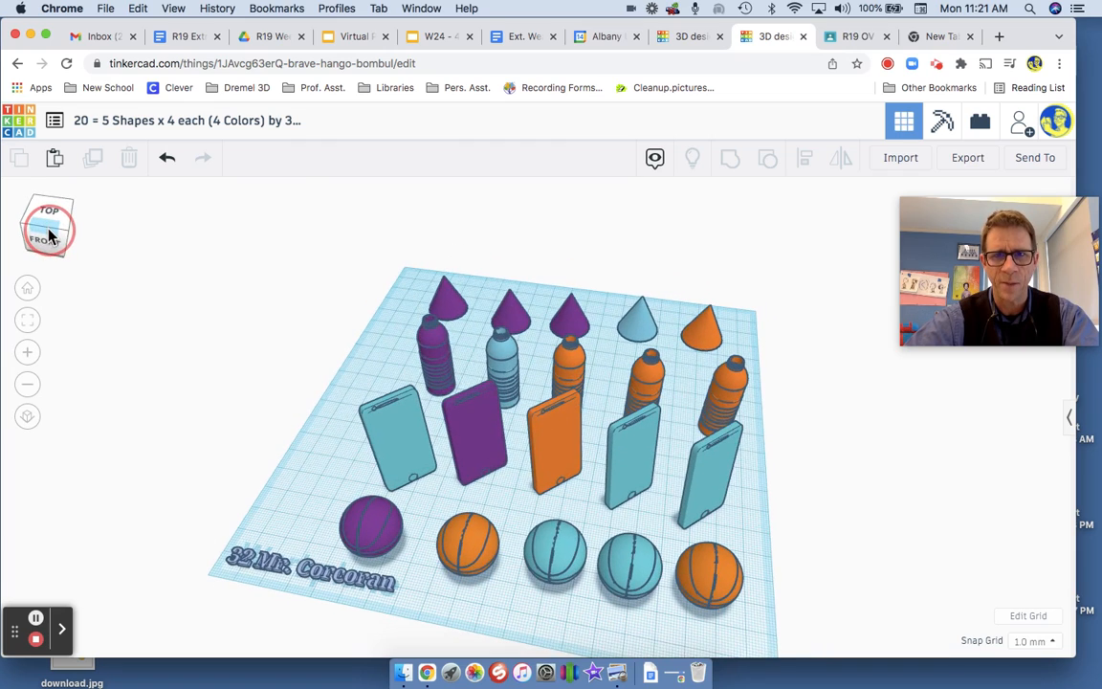
pyautogui.moveTo(193, 372)
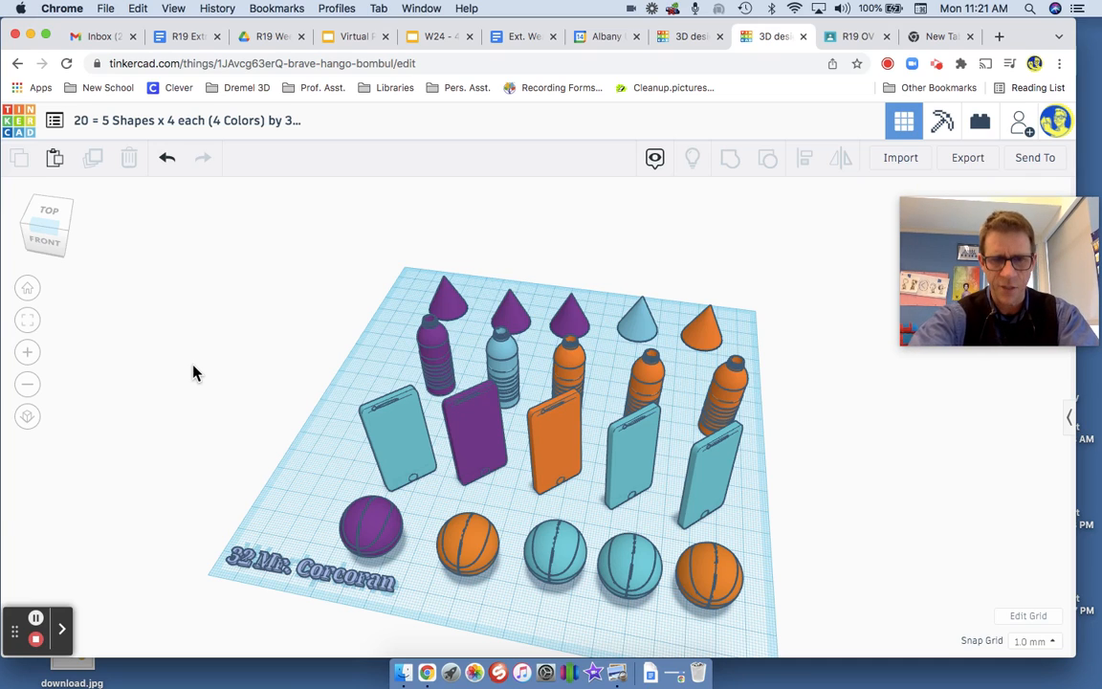
pyautogui.moveTo(217, 247)
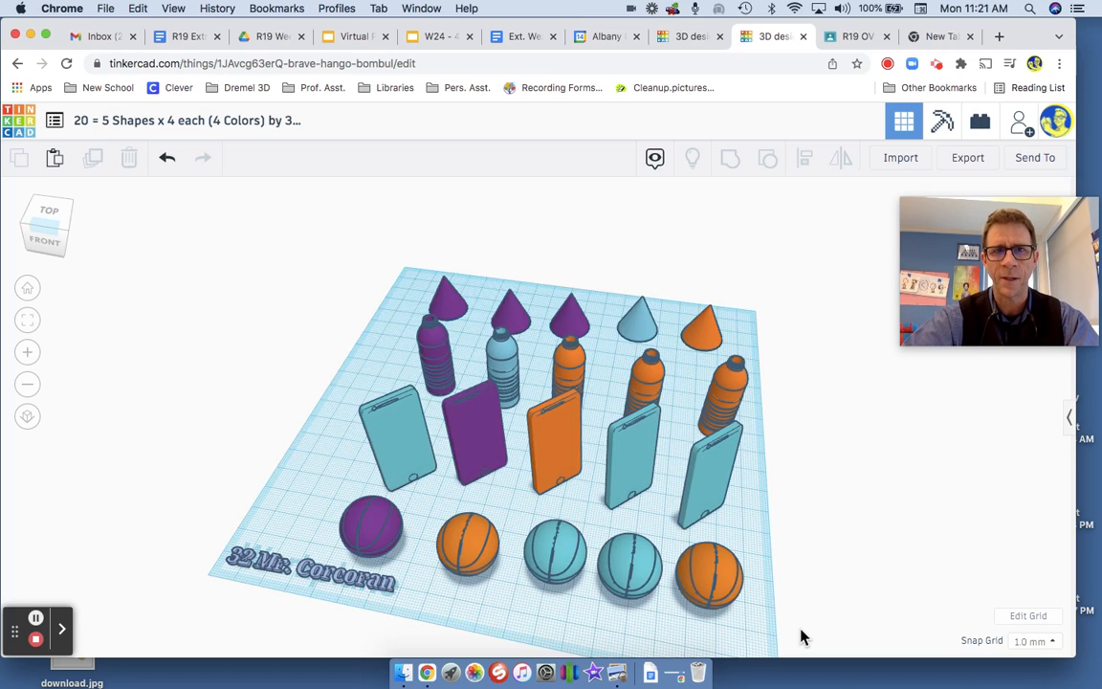
pyautogui.moveTo(665, 237)
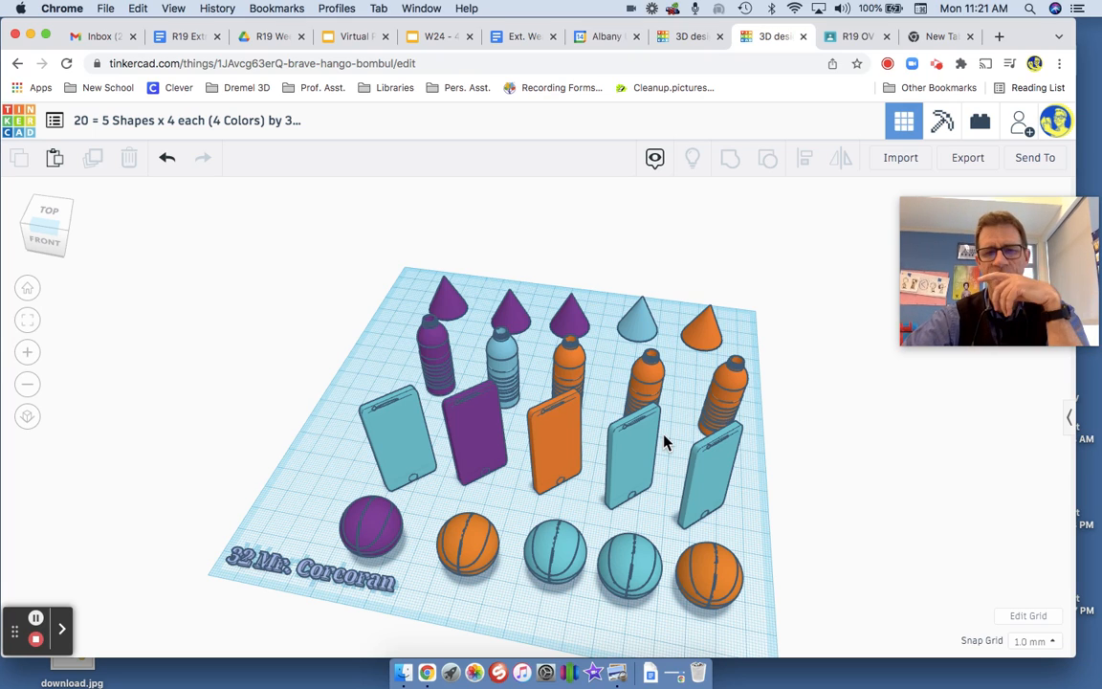
pyautogui.moveTo(722, 598)
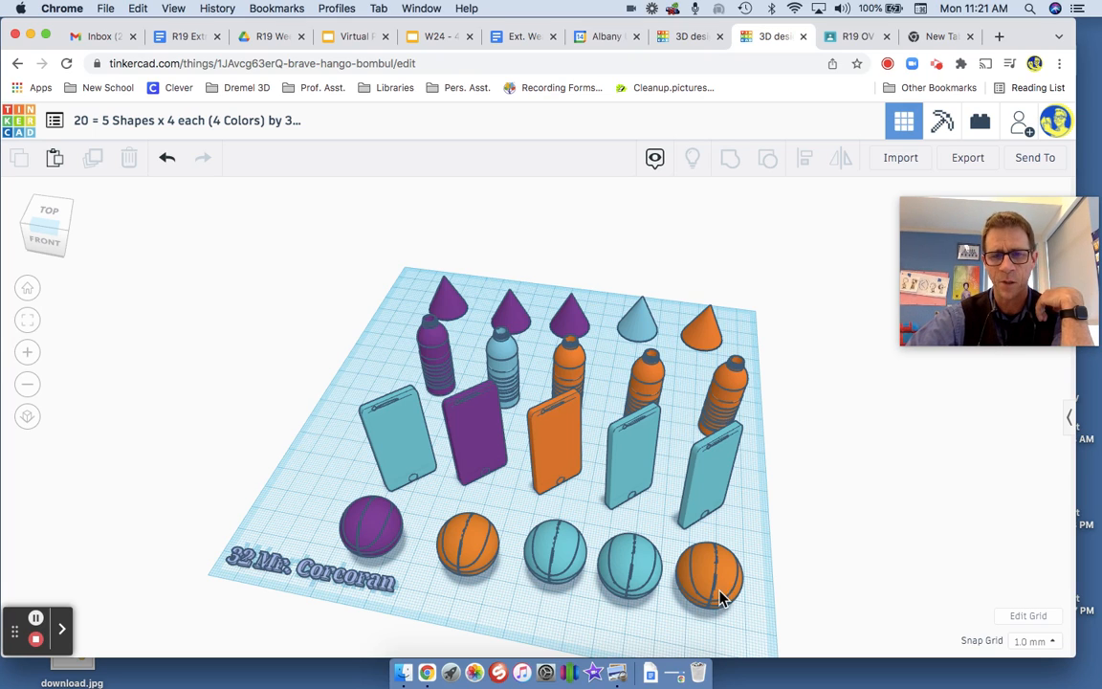
pyautogui.moveTo(469, 550)
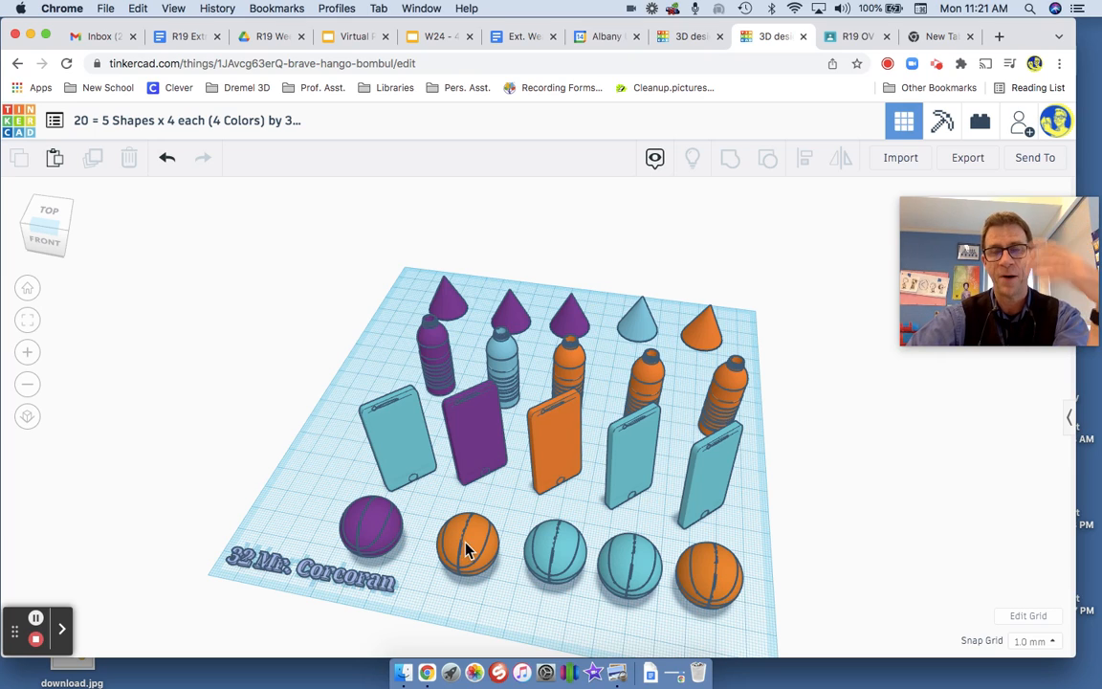
pyautogui.moveTo(615, 595)
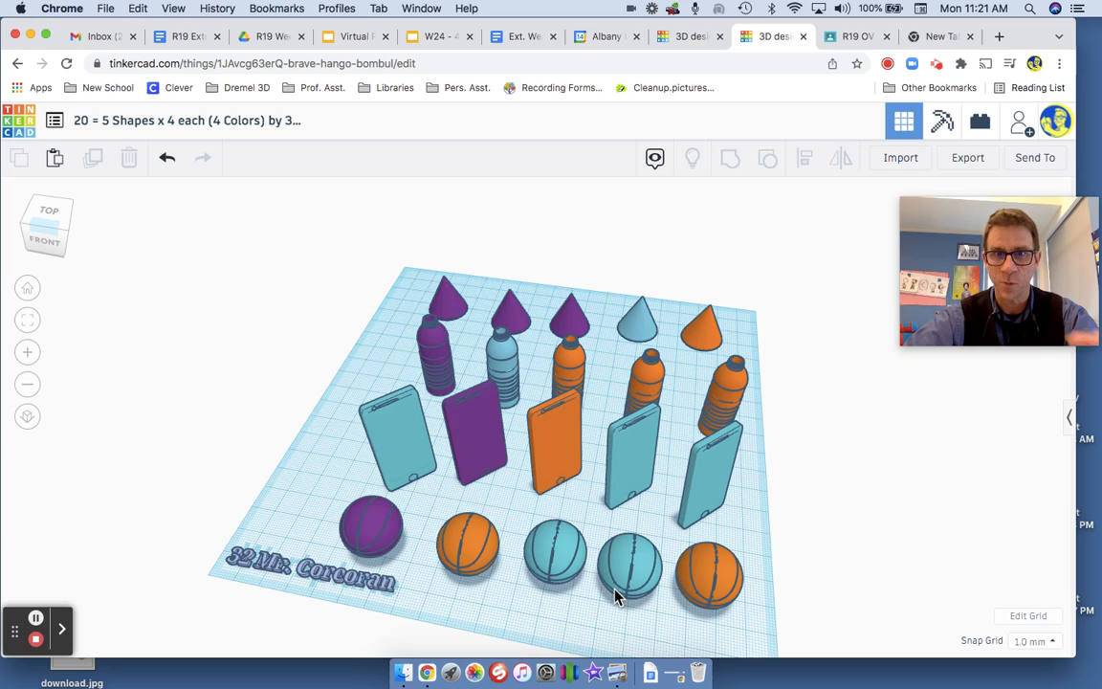
pyautogui.moveTo(263, 563)
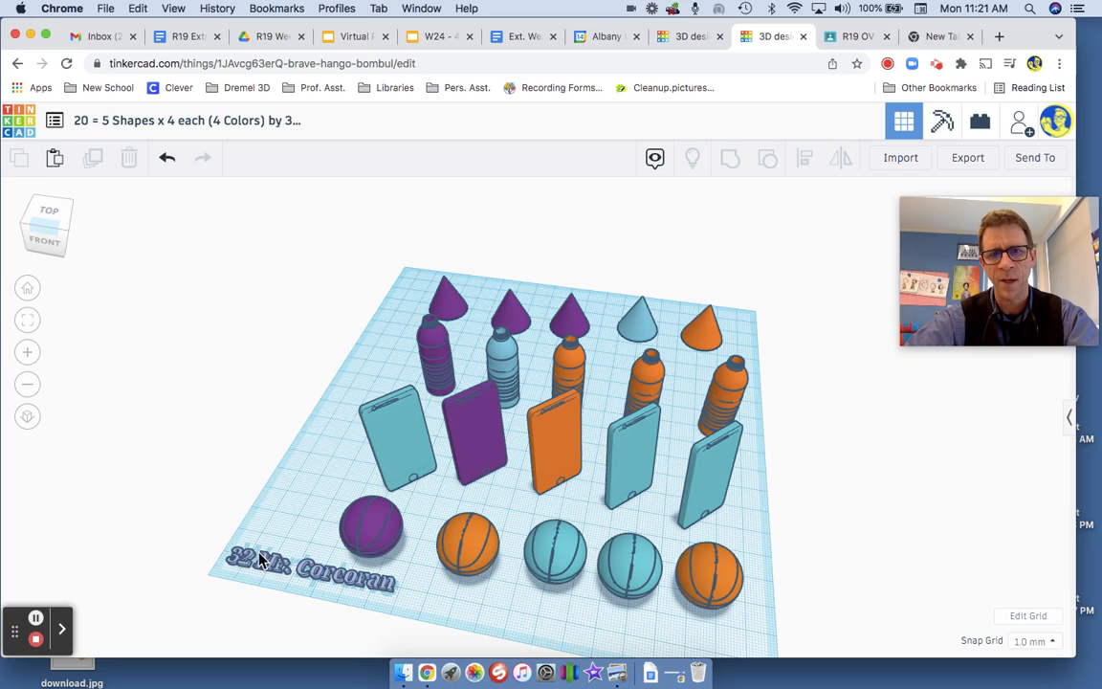
pyautogui.moveTo(250, 563)
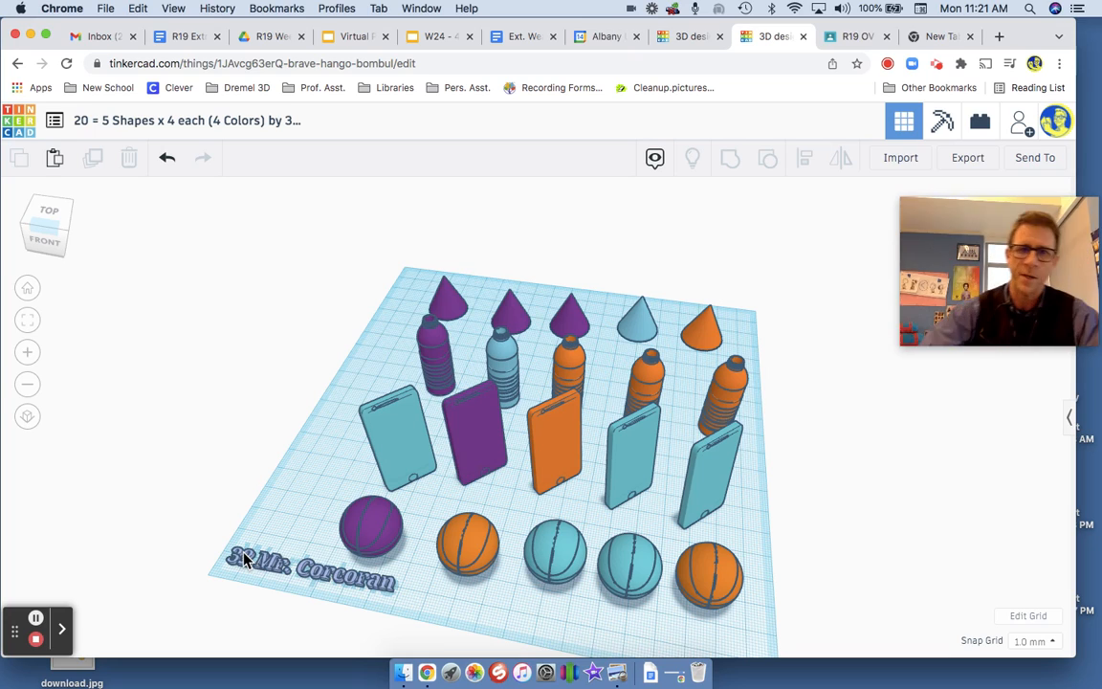
pyautogui.moveTo(239, 147)
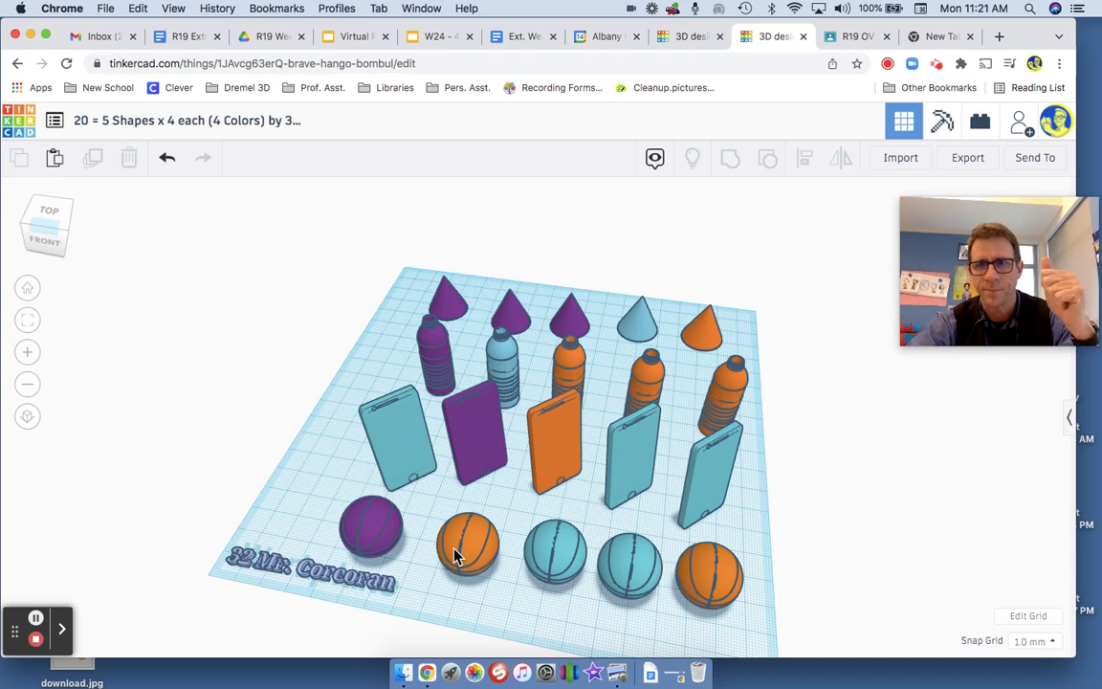
pyautogui.moveTo(36, 641)
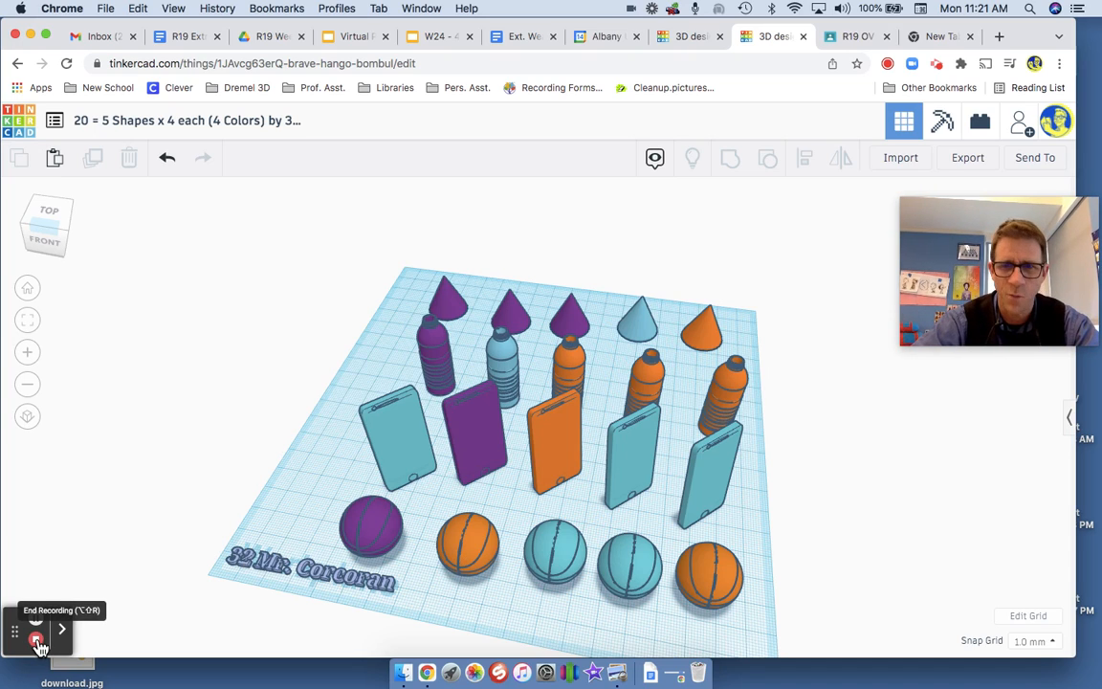